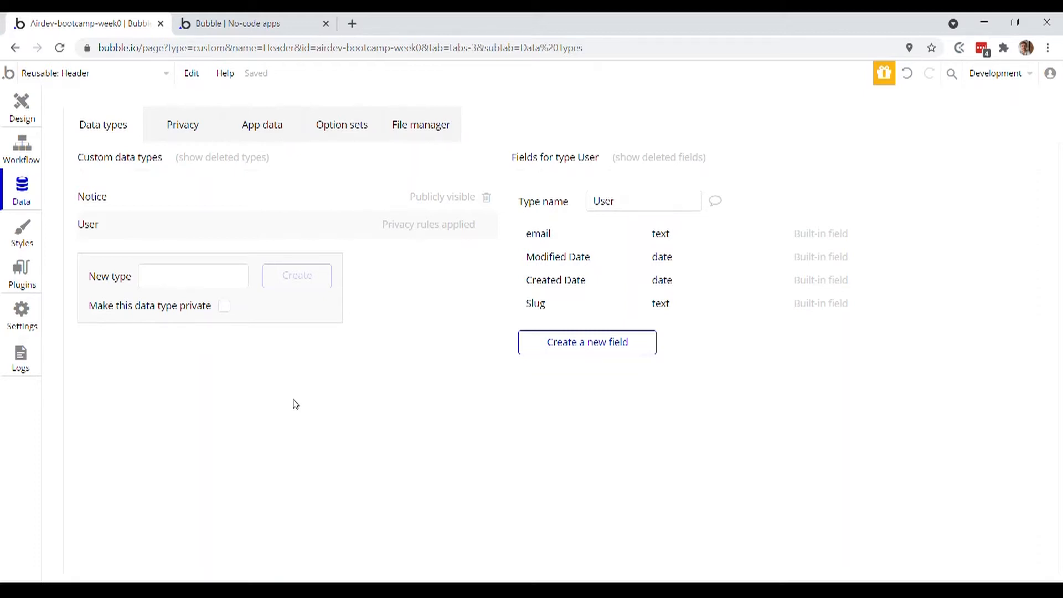
{"action": "mouse_move", "coordinate": [372, 399]}
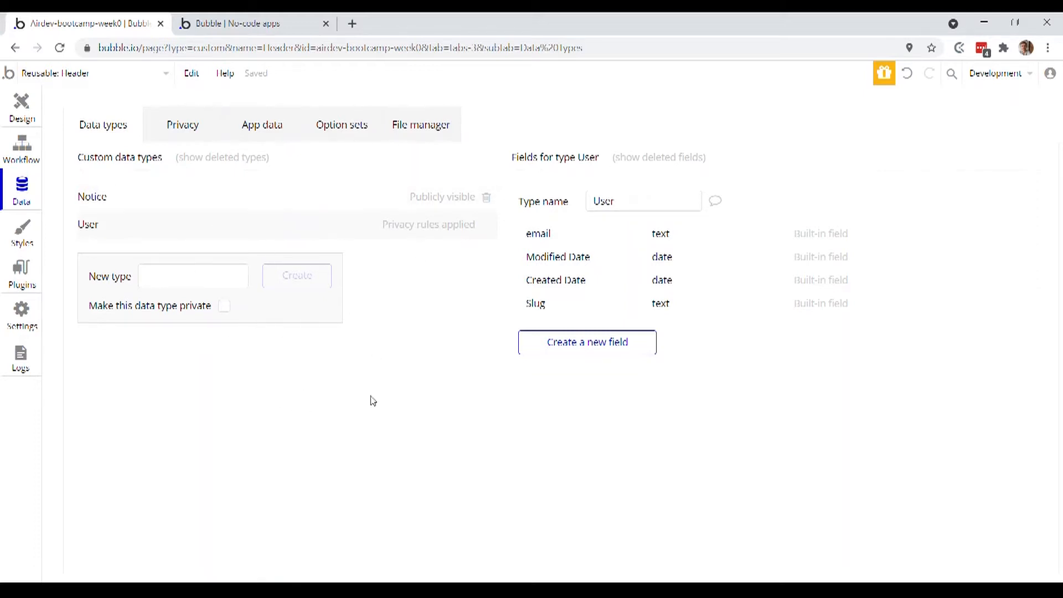
{"action": "mouse_move", "coordinate": [548, 245]}
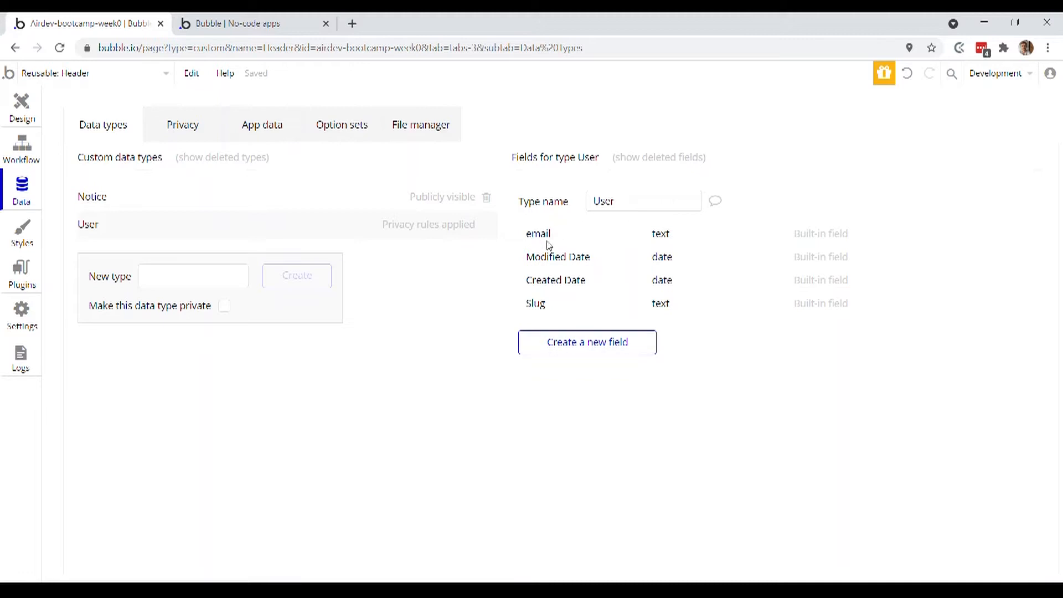
{"action": "mouse_move", "coordinate": [685, 249]}
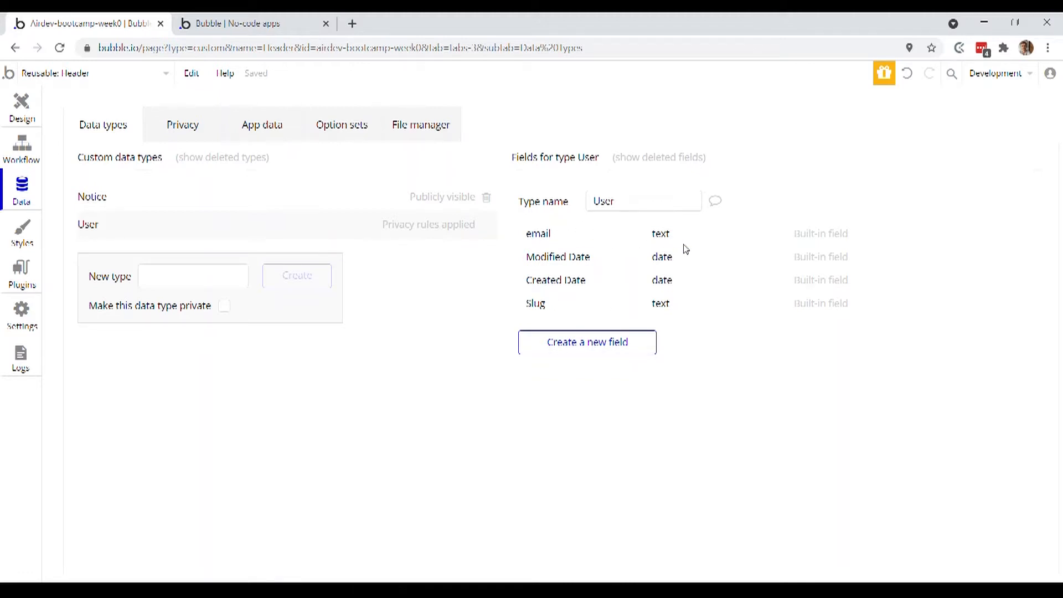
Glance at the Notice and User data fields, then inspect the Header reusable element's properties
{"action": "left_click", "coordinate": [92, 197]}
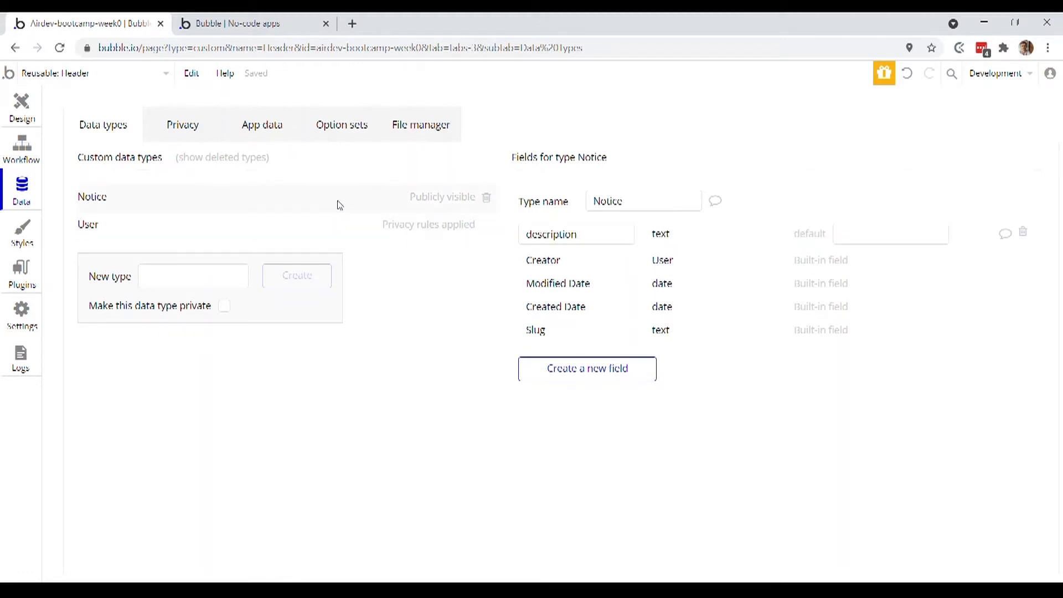
{"action": "mouse_move", "coordinate": [284, 226]}
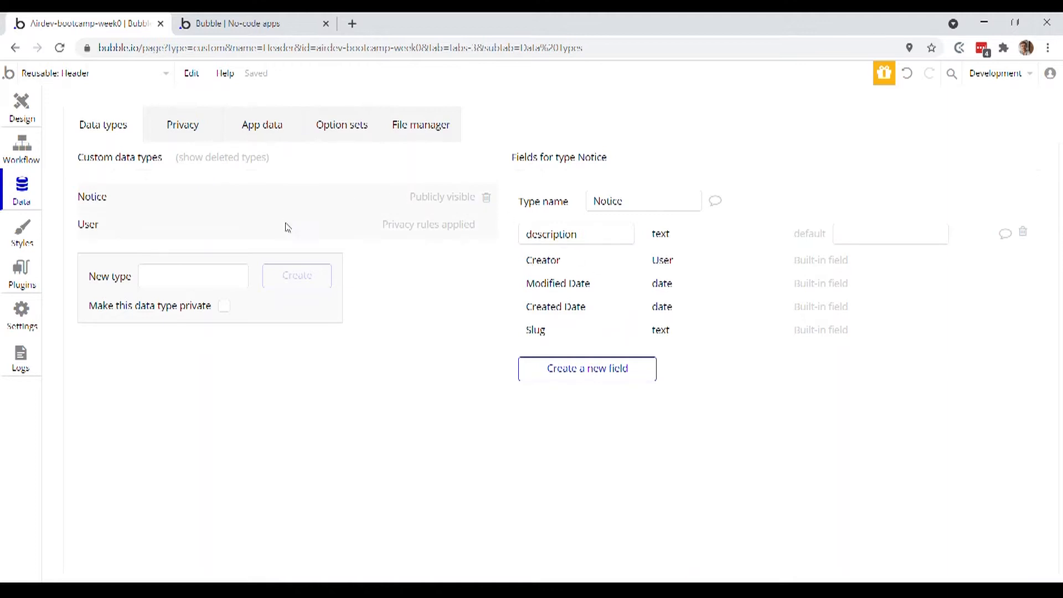
{"action": "left_click", "coordinate": [87, 224]}
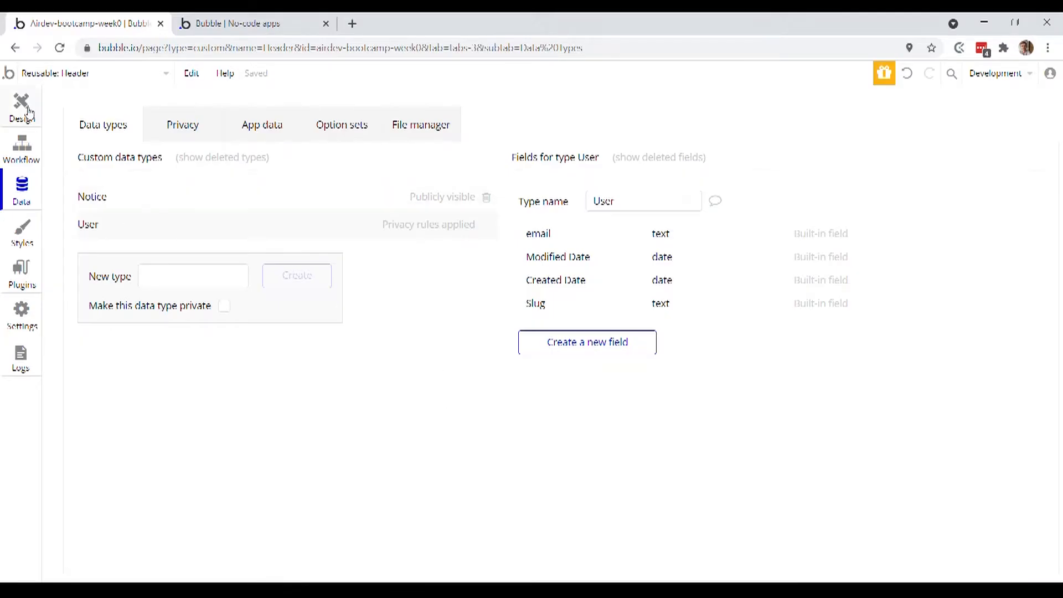
{"action": "left_click", "coordinate": [21, 105]}
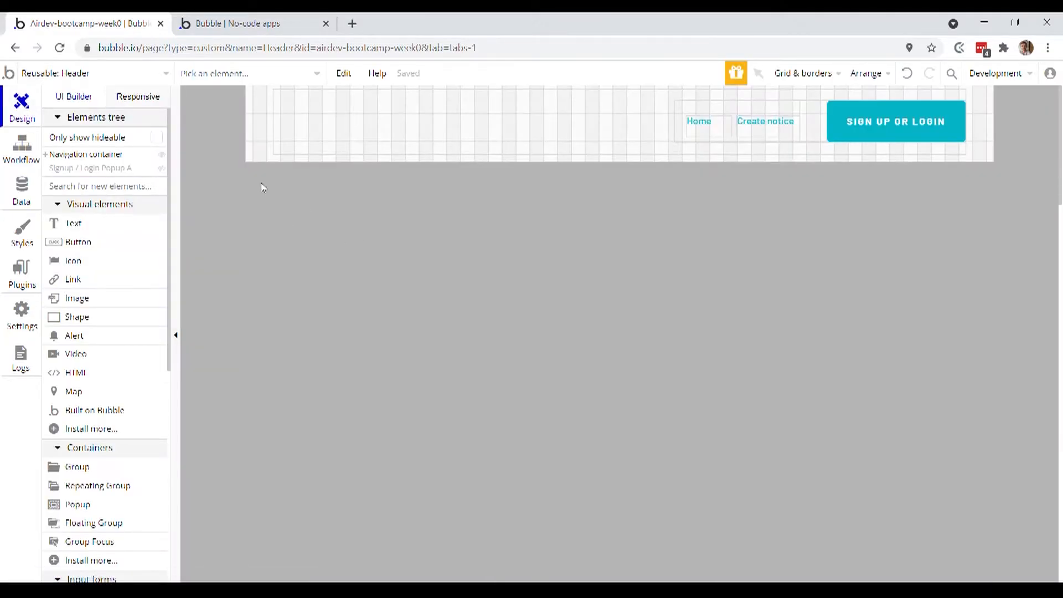
{"action": "left_click", "coordinate": [98, 167]}
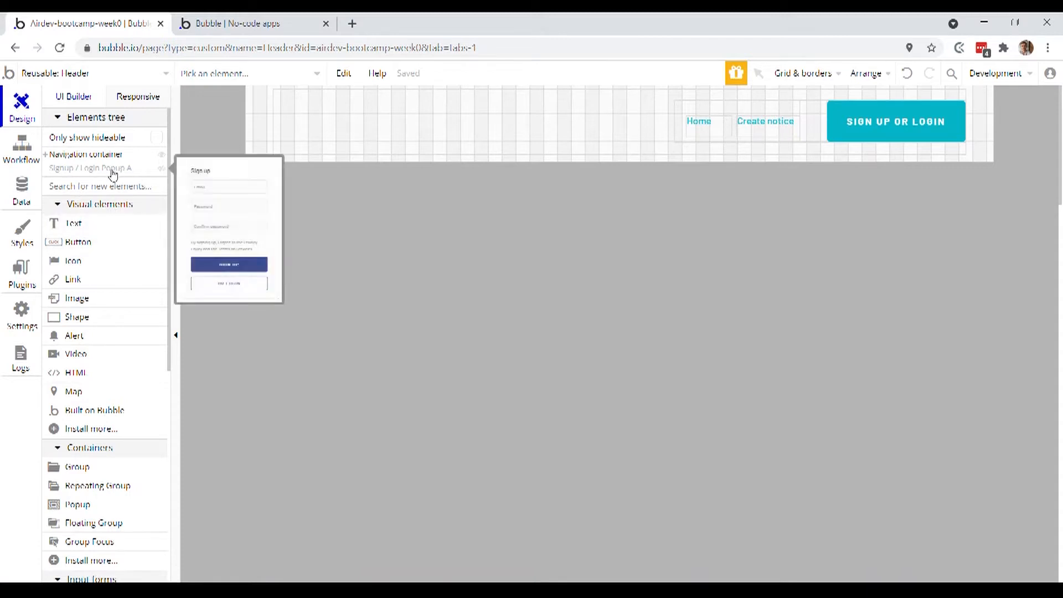
{"action": "left_click", "coordinate": [90, 168]}
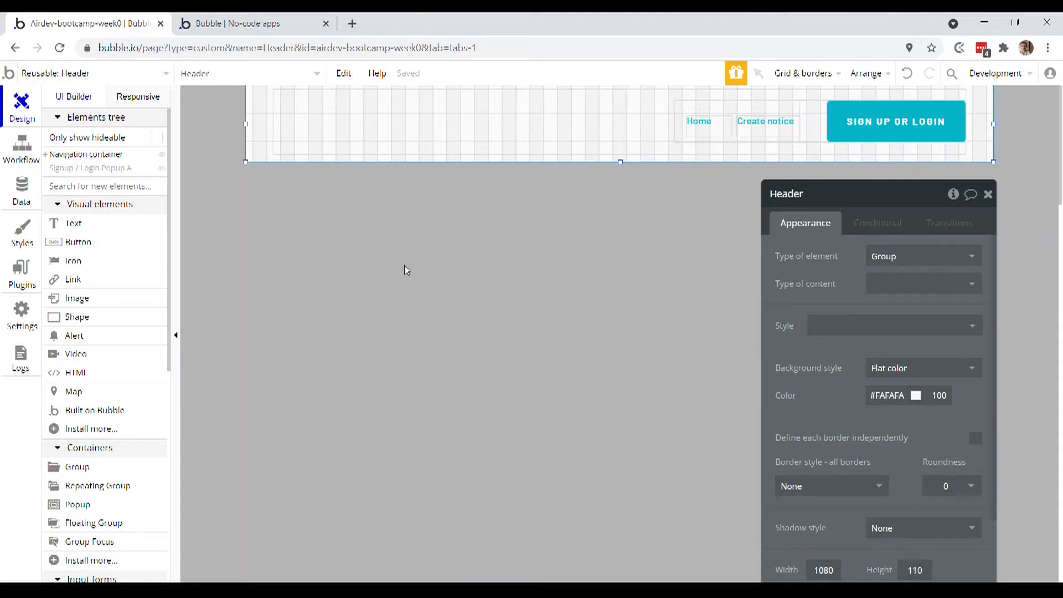
{"action": "scroll", "scroll_direction": "down", "scroll_amount": 3}
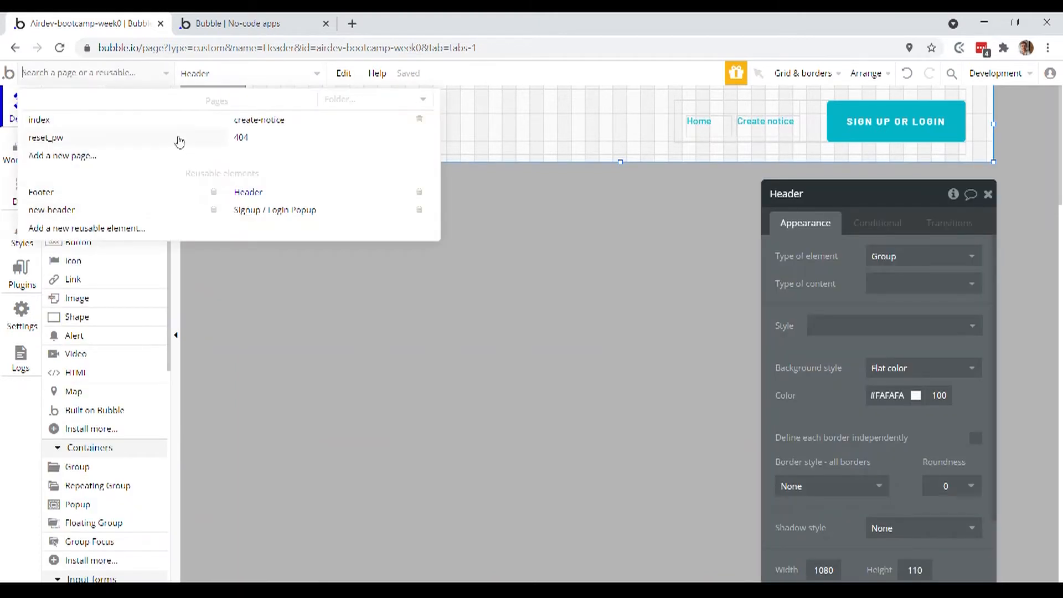
Open the Signup / Login Popup reusable element and inspect its sign-up form
{"action": "left_click", "coordinate": [274, 210]}
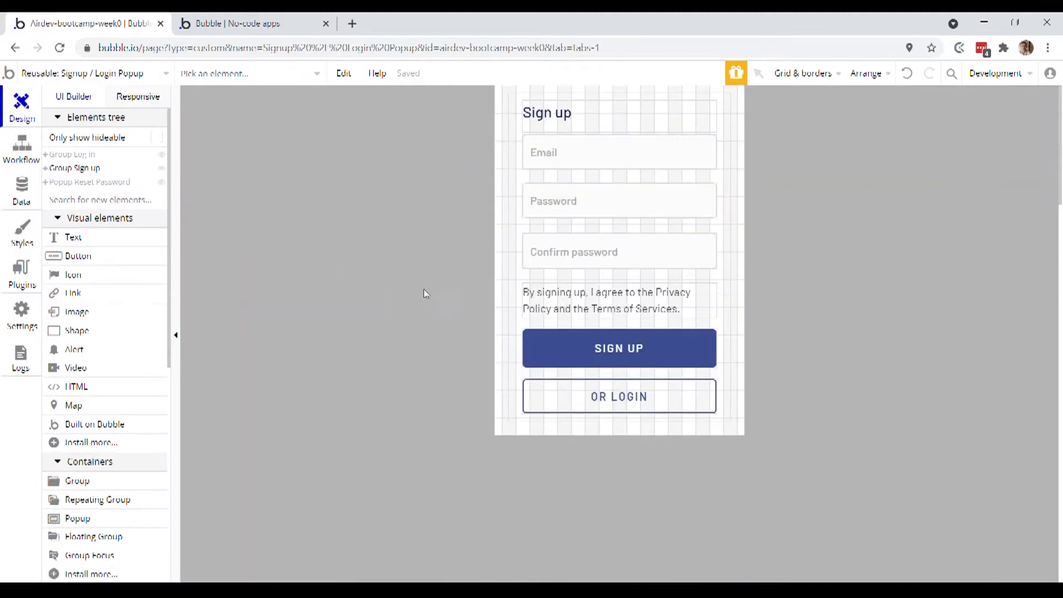
{"action": "mouse_move", "coordinate": [308, 183]}
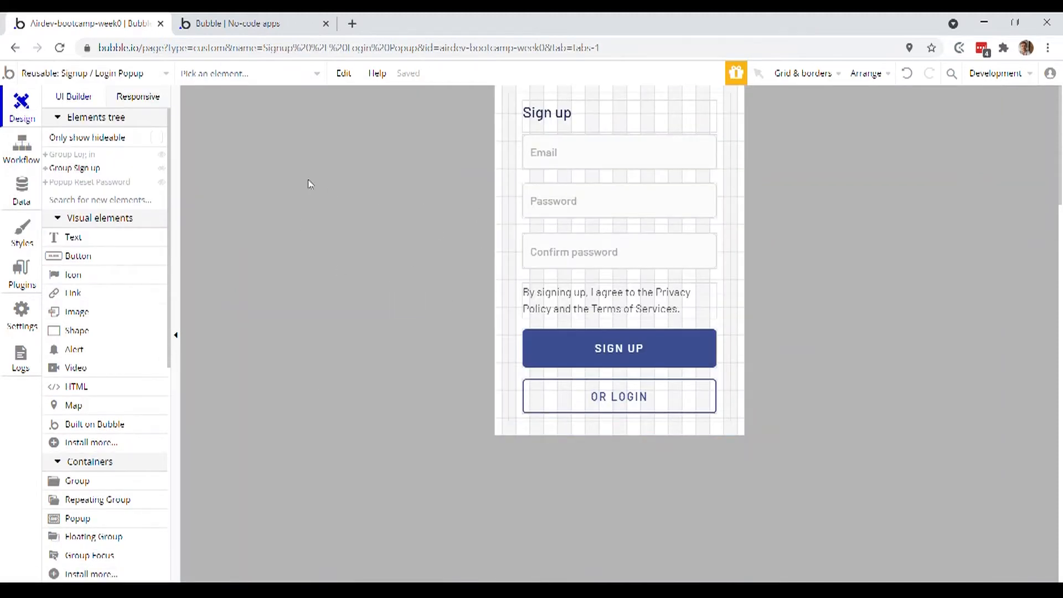
{"action": "left_click", "coordinate": [619, 200]}
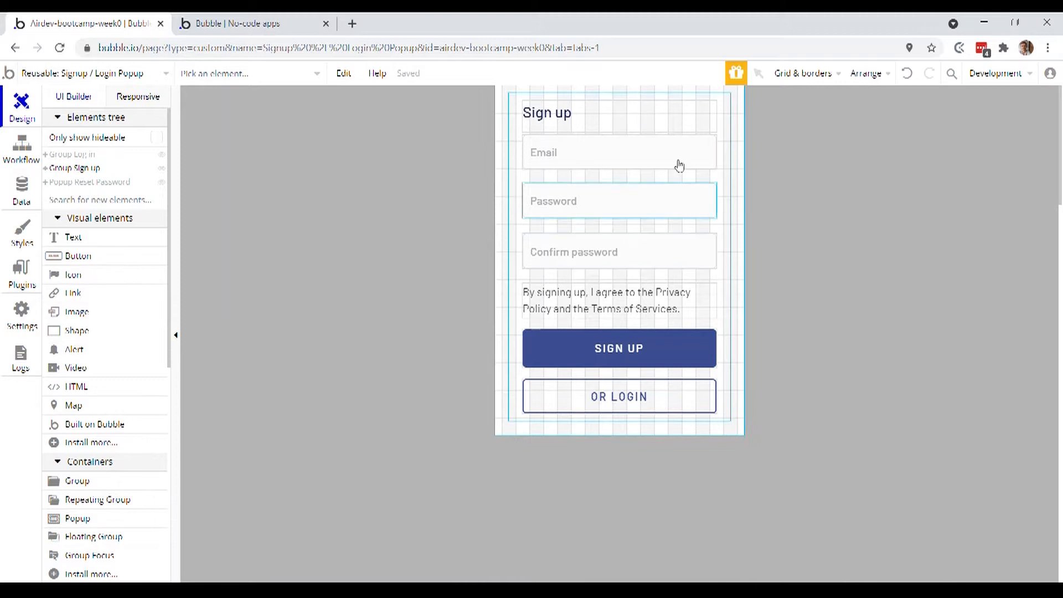
{"action": "left_click", "coordinate": [618, 152]}
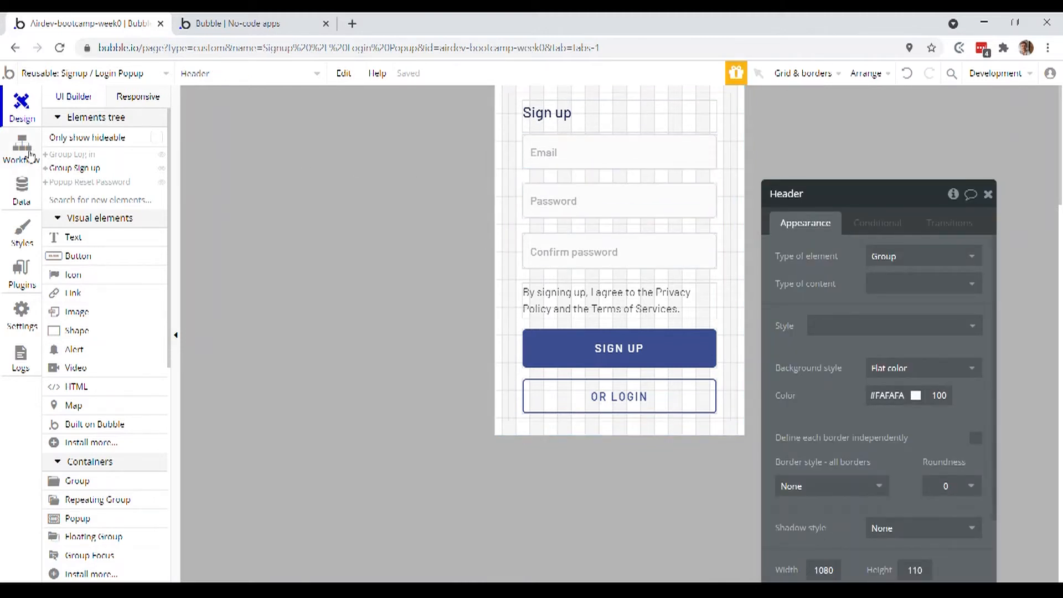
Show the popup's workflows, listing its six button-click events
{"action": "left_click", "coordinate": [21, 147]}
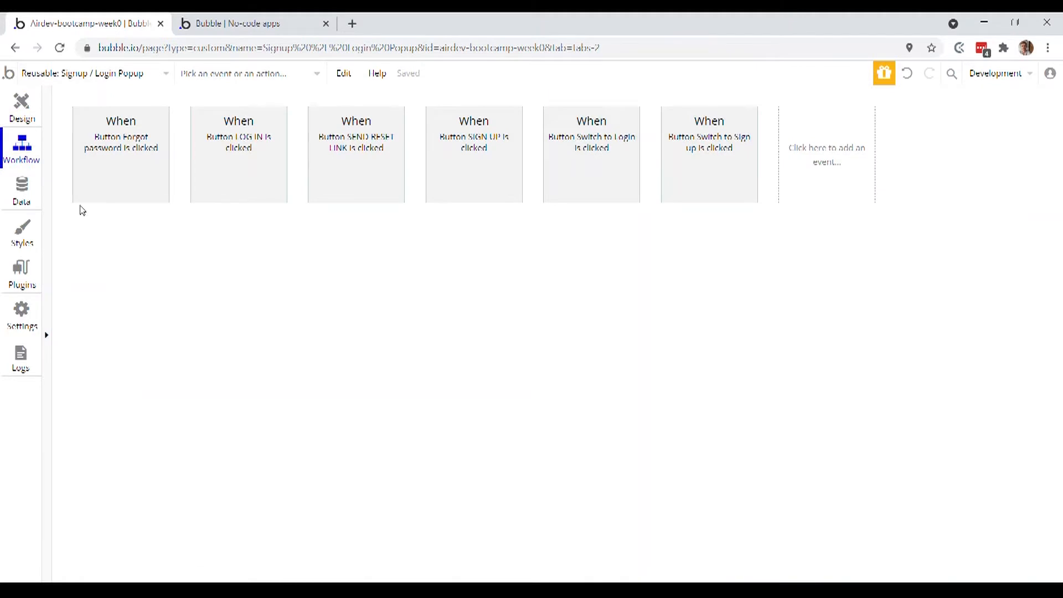
{"action": "left_click", "coordinate": [22, 106]}
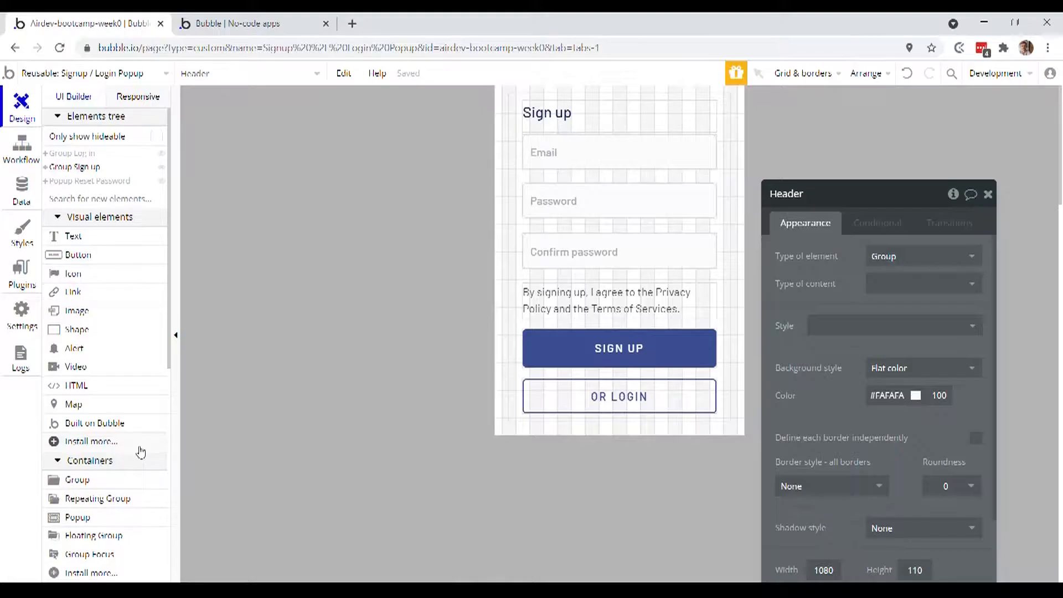
{"action": "scroll", "scroll_direction": "down", "scroll_amount": 3}
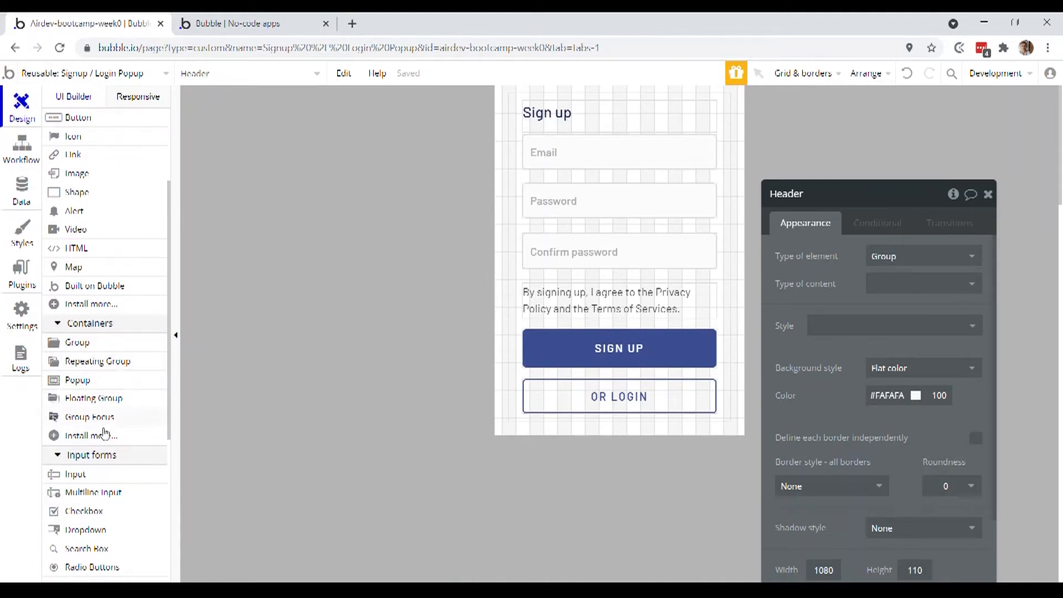
{"action": "mouse_move", "coordinate": [99, 398]}
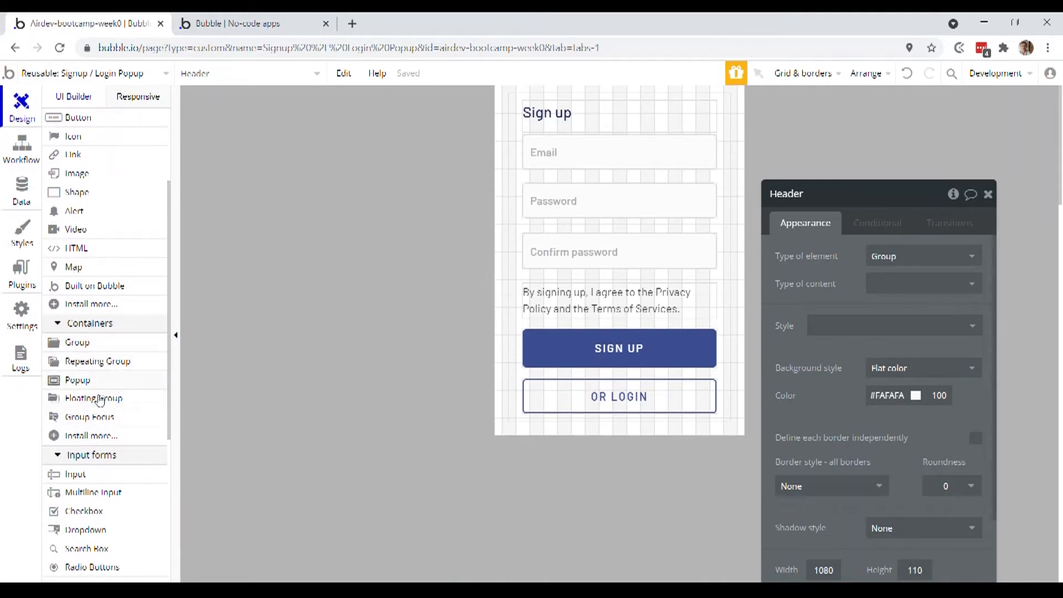
{"action": "left_click", "coordinate": [21, 148]}
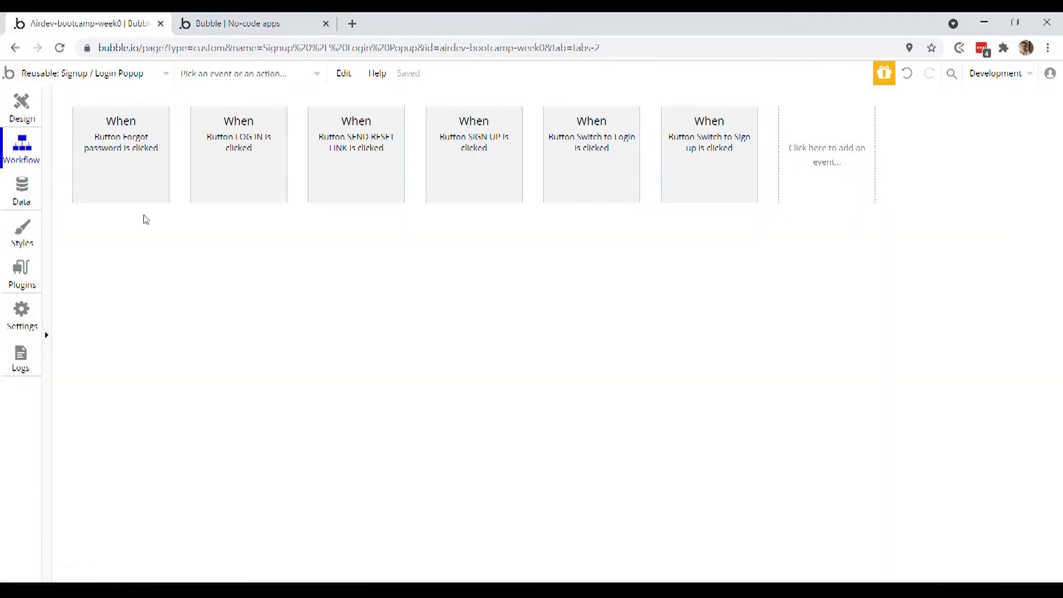
Look over the forgot-password workflow's actions, then open the SIGN UP button's workflow
{"action": "left_click", "coordinate": [120, 153]}
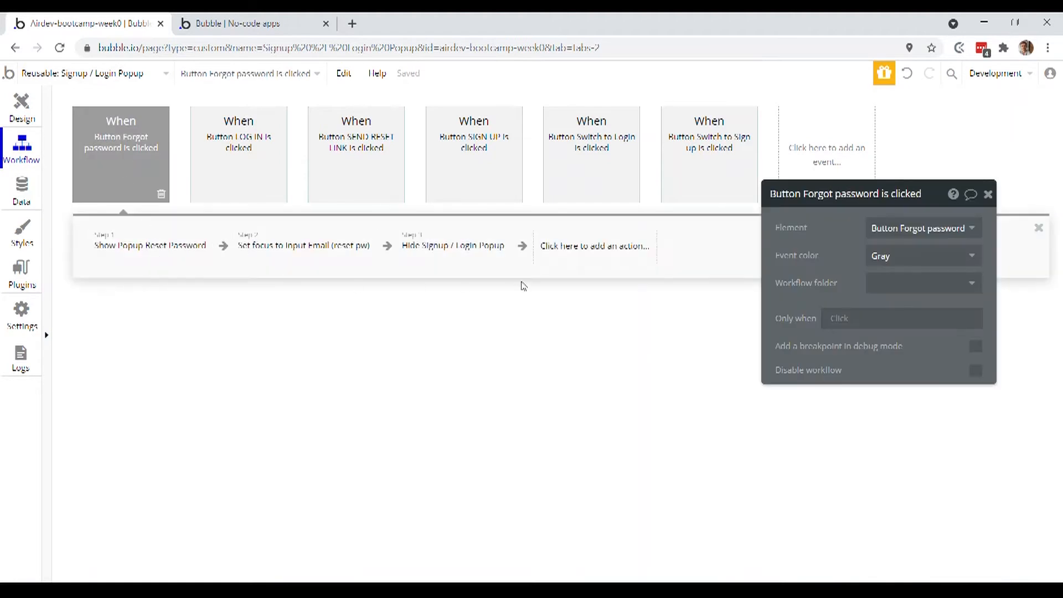
{"action": "left_click", "coordinate": [594, 245]}
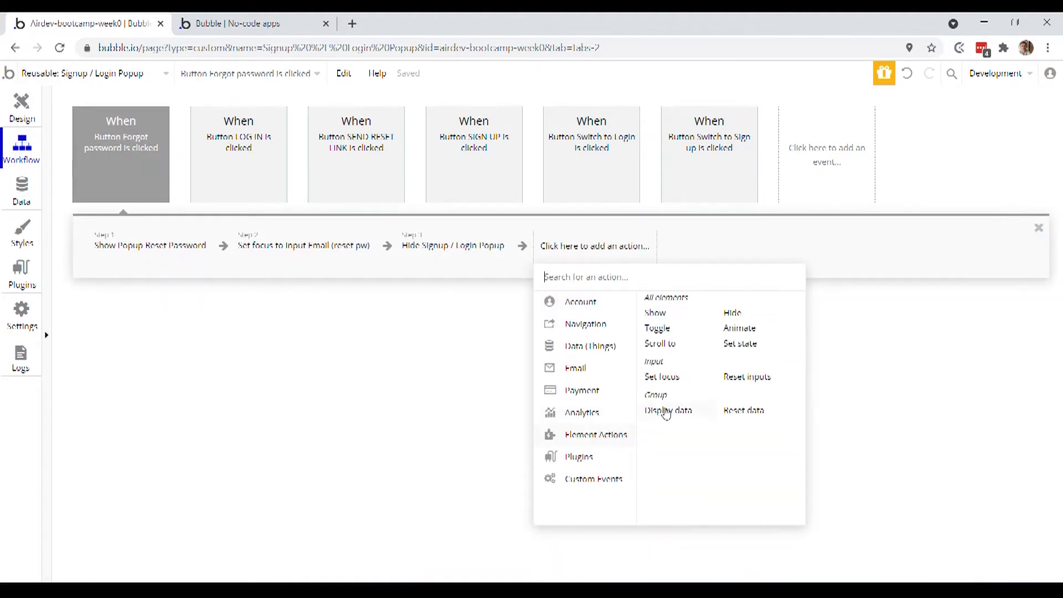
{"action": "mouse_move", "coordinate": [664, 332]}
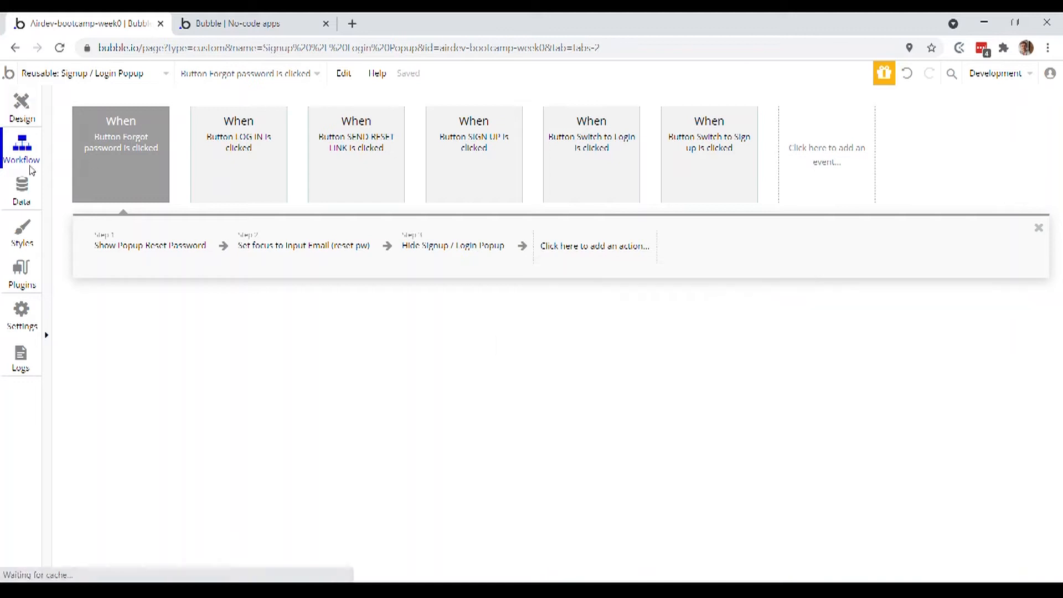
{"action": "left_click", "coordinate": [474, 154]}
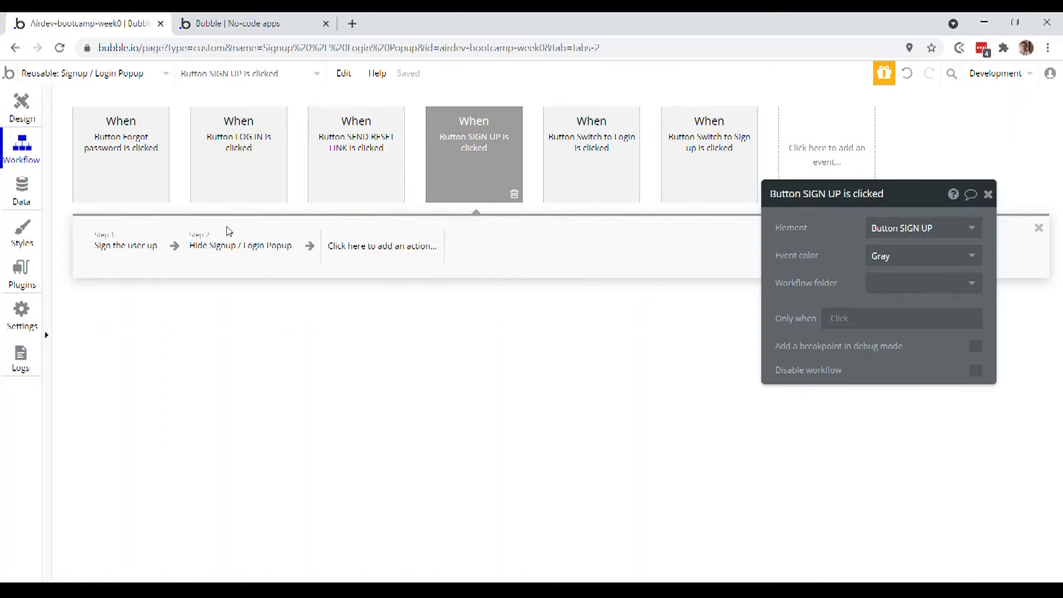
Bring the 'Sign the user up' step settings into view: email, password, required confirmation
{"action": "left_click", "coordinate": [124, 245]}
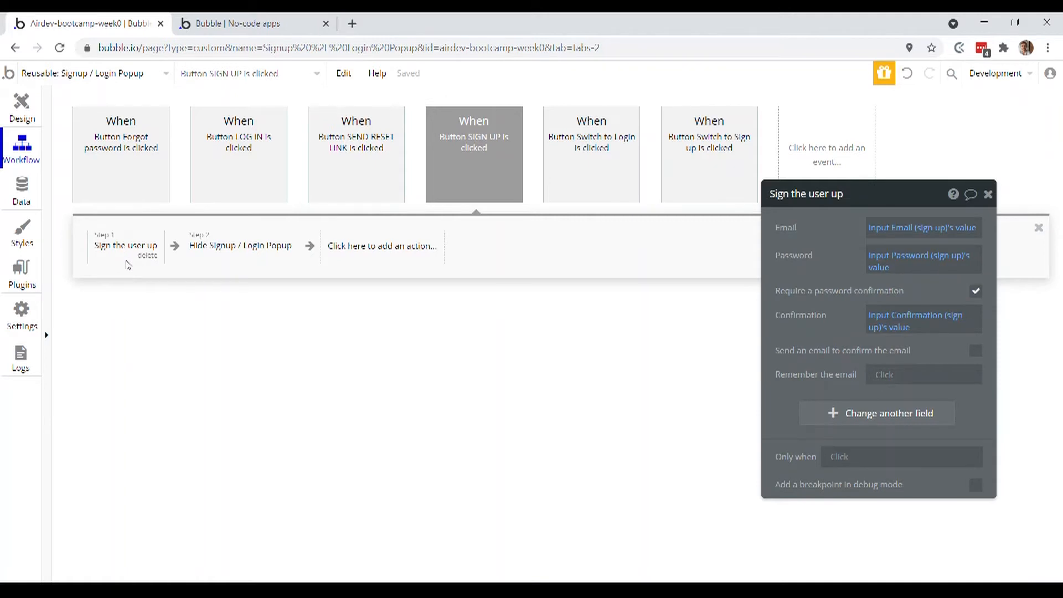
{"action": "mouse_move", "coordinate": [364, 261]}
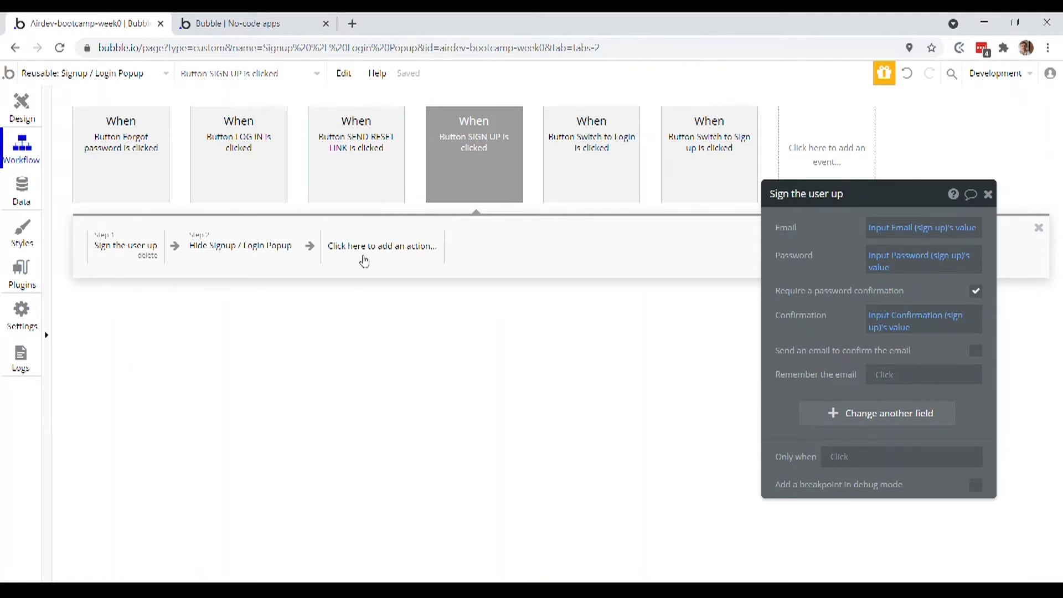
{"action": "left_click", "coordinate": [381, 246]}
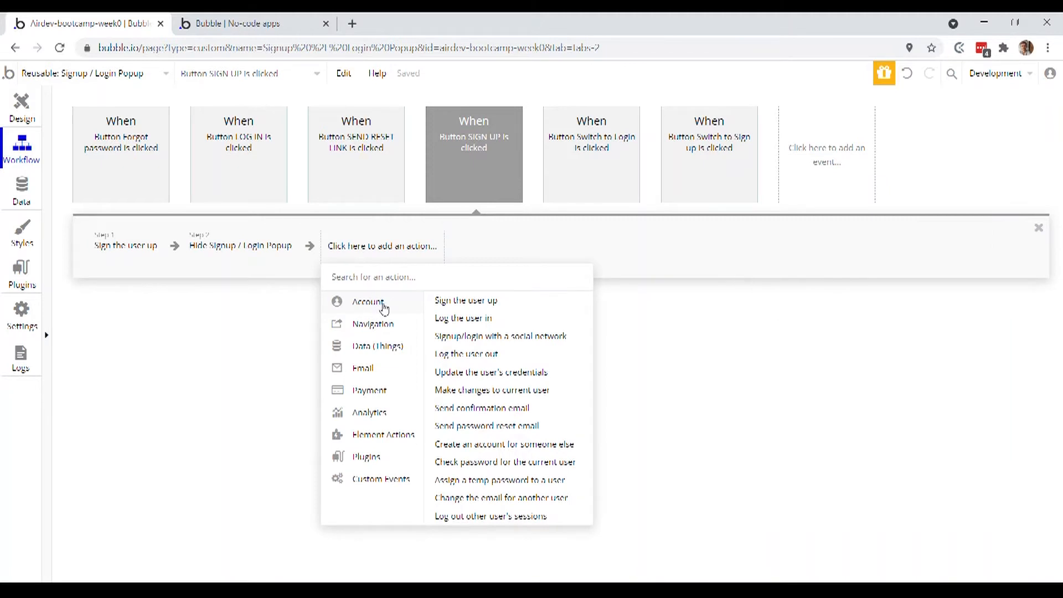
{"action": "mouse_move", "coordinate": [474, 305]}
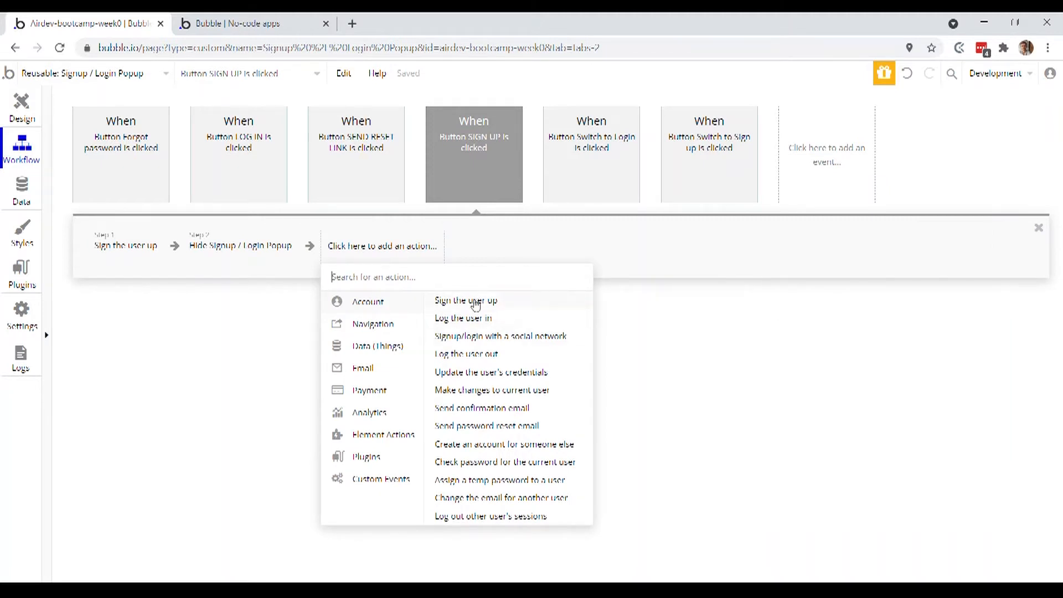
{"action": "left_click", "coordinate": [465, 300]}
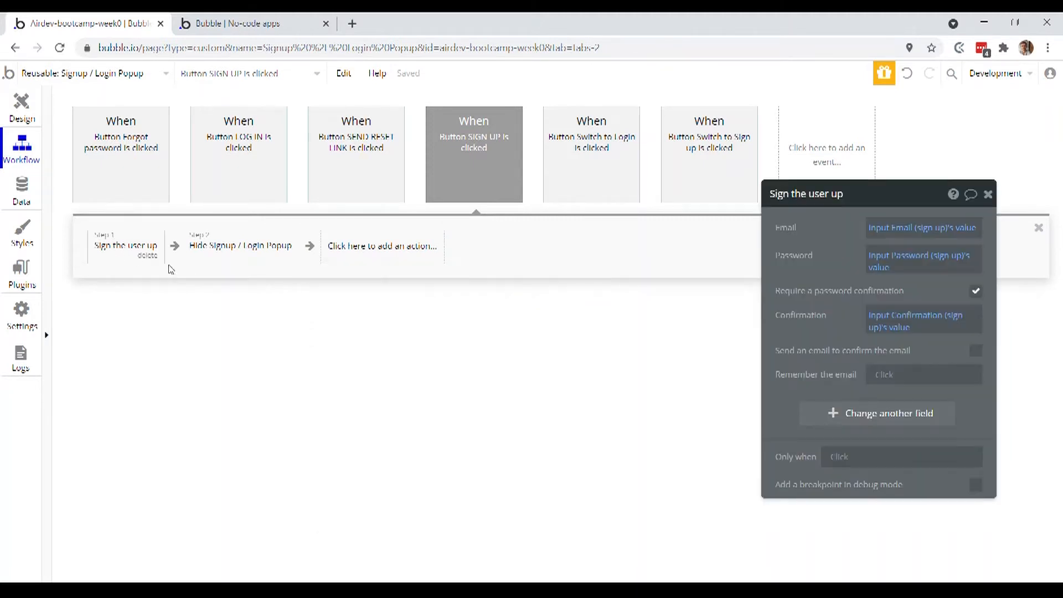
{"action": "left_click_drag", "start_coordinate": [806, 193], "coordinate": [590, 222]}
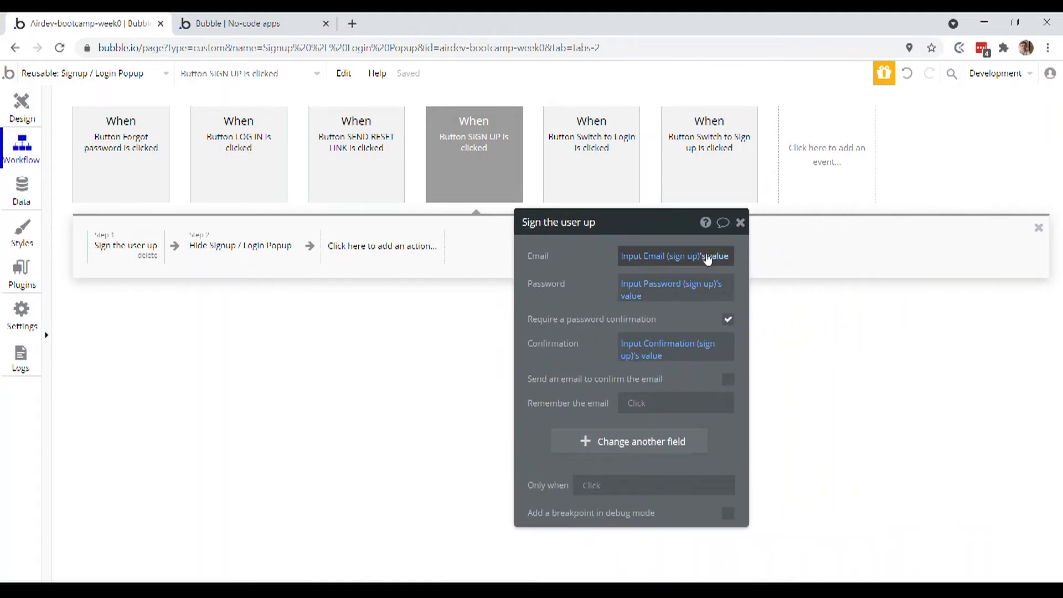
{"action": "mouse_move", "coordinate": [681, 301]}
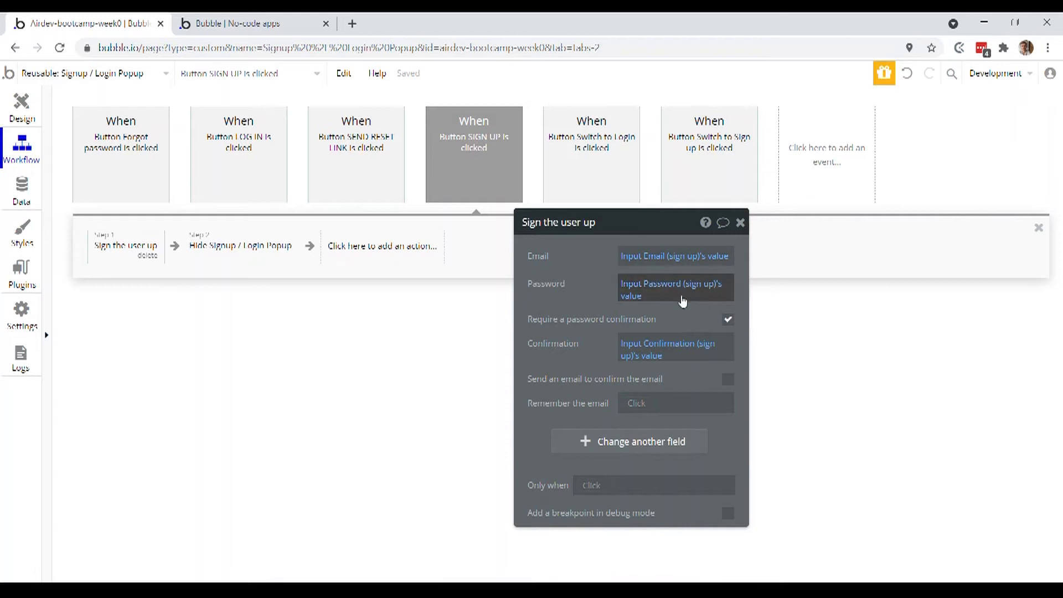
{"action": "mouse_move", "coordinate": [729, 320]}
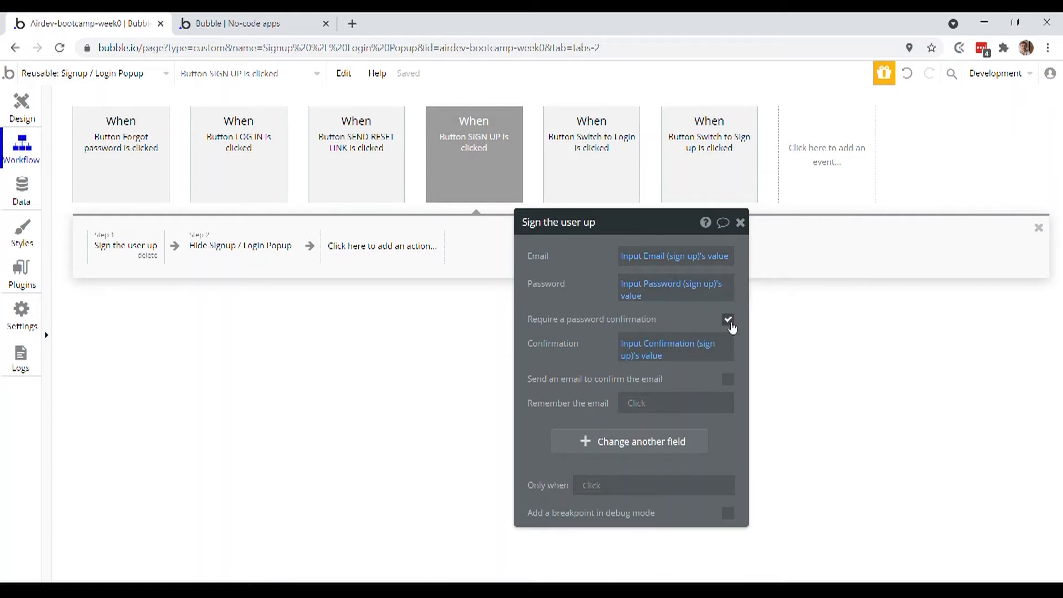
{"action": "mouse_move", "coordinate": [676, 319]}
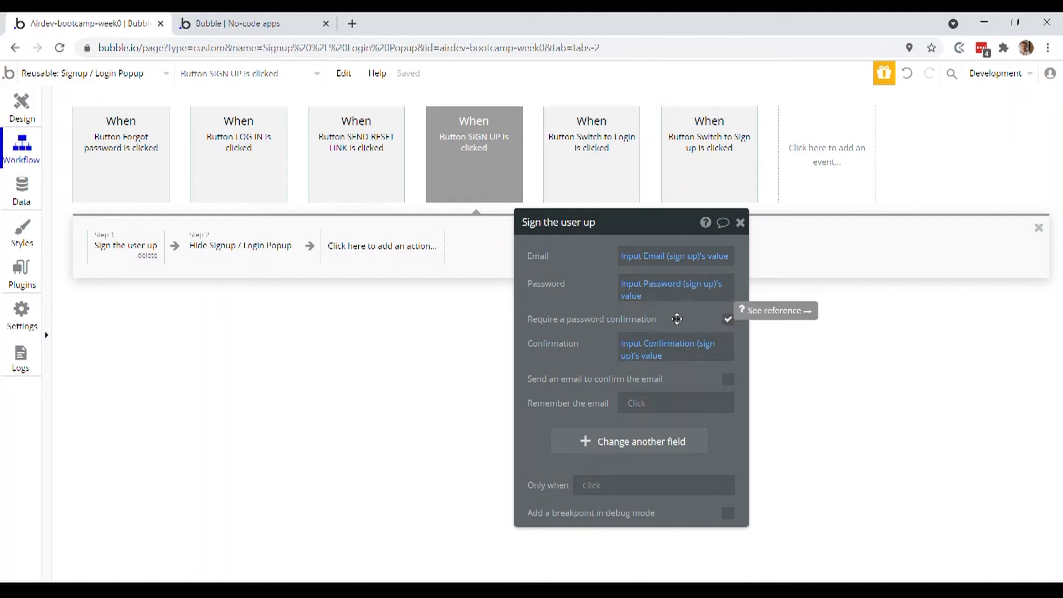
{"action": "mouse_move", "coordinate": [676, 319]}
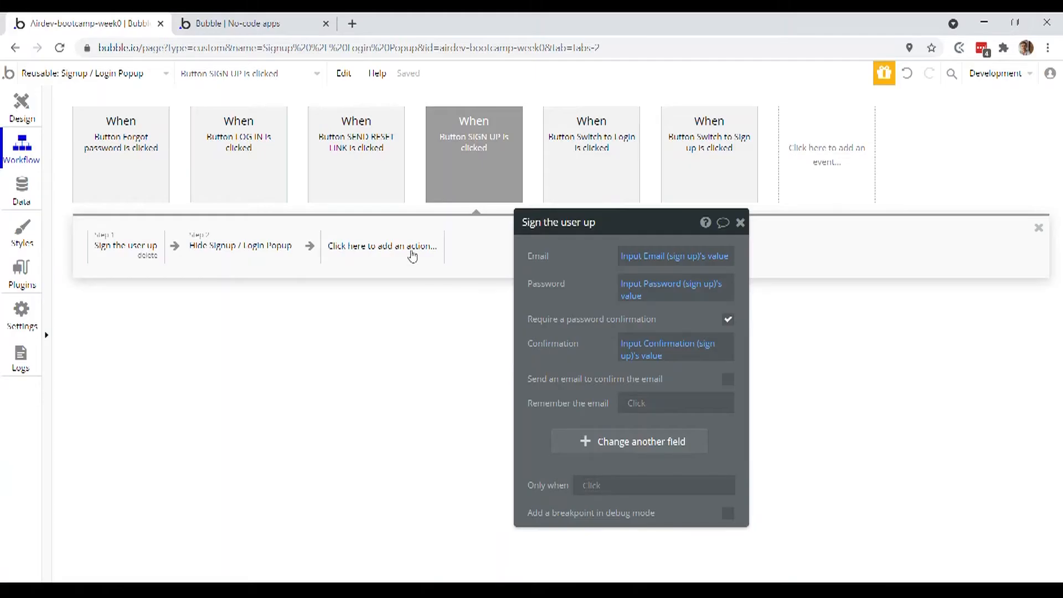
Review the Forgot password workflow, then select OR LOGIN to see its mode-switching workflow
{"action": "left_click", "coordinate": [381, 246]}
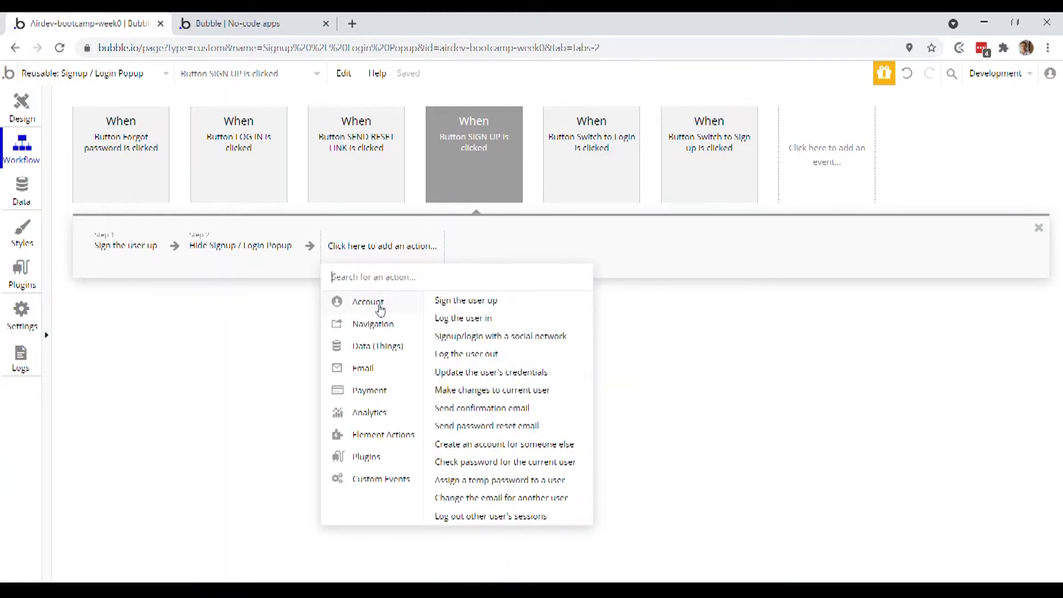
{"action": "mouse_move", "coordinate": [543, 430]}
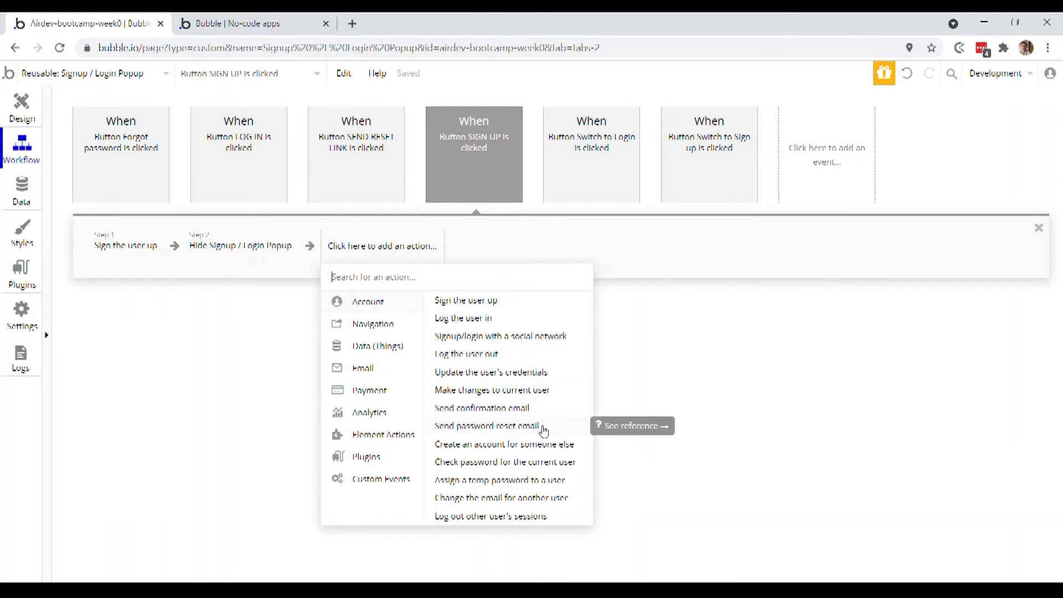
{"action": "left_click", "coordinate": [121, 136]}
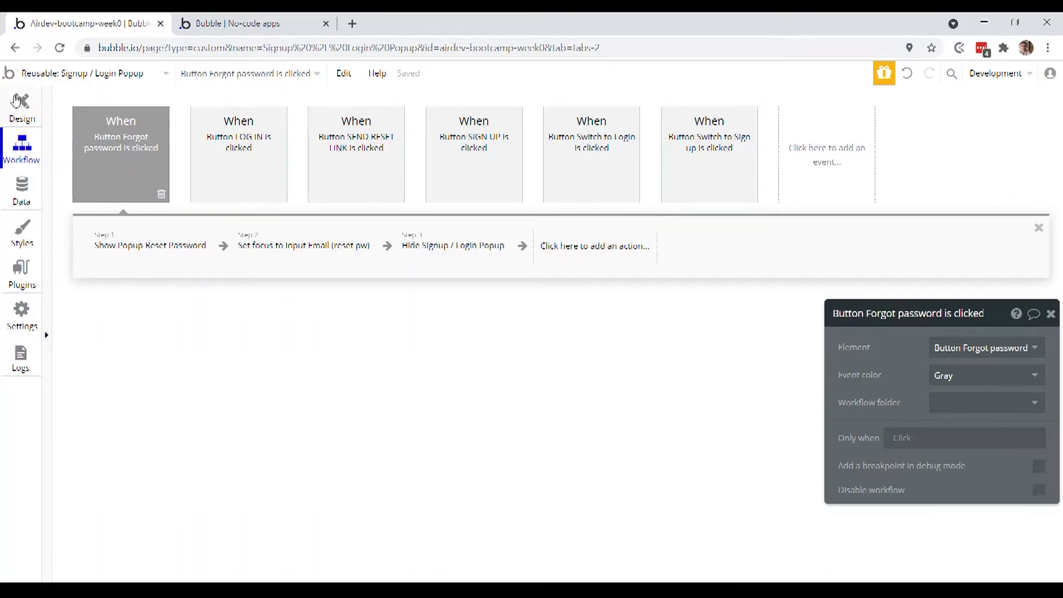
{"action": "left_click", "coordinate": [21, 105]}
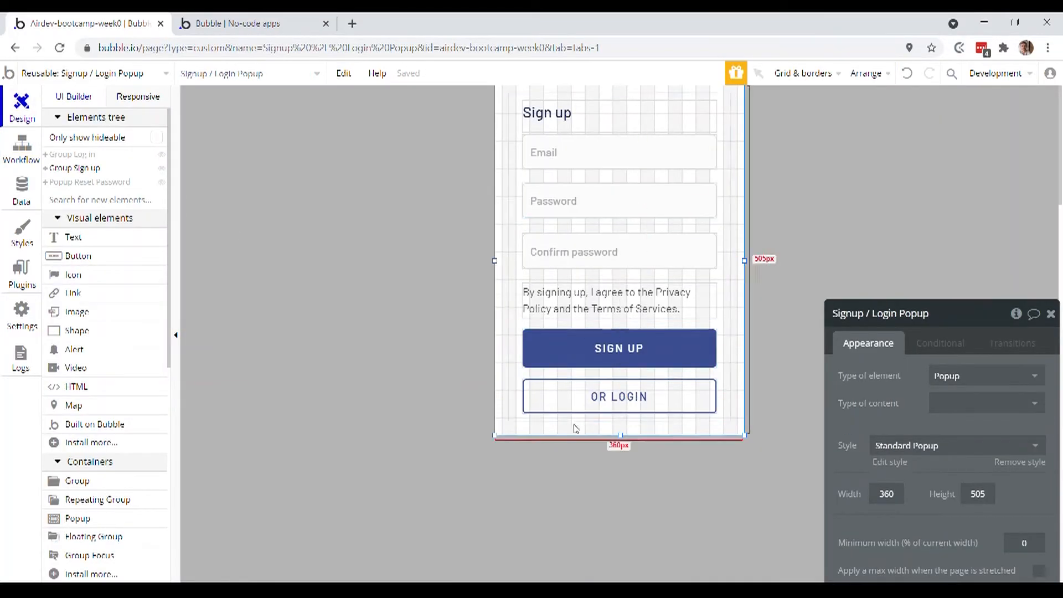
{"action": "left_click", "coordinate": [618, 397]}
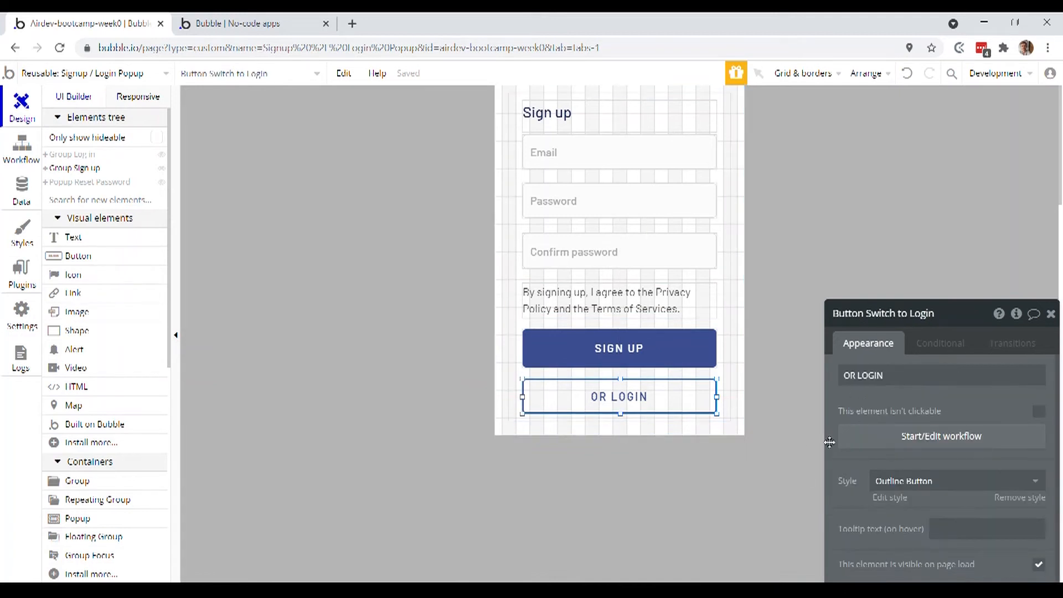
{"action": "left_click", "coordinate": [940, 436]}
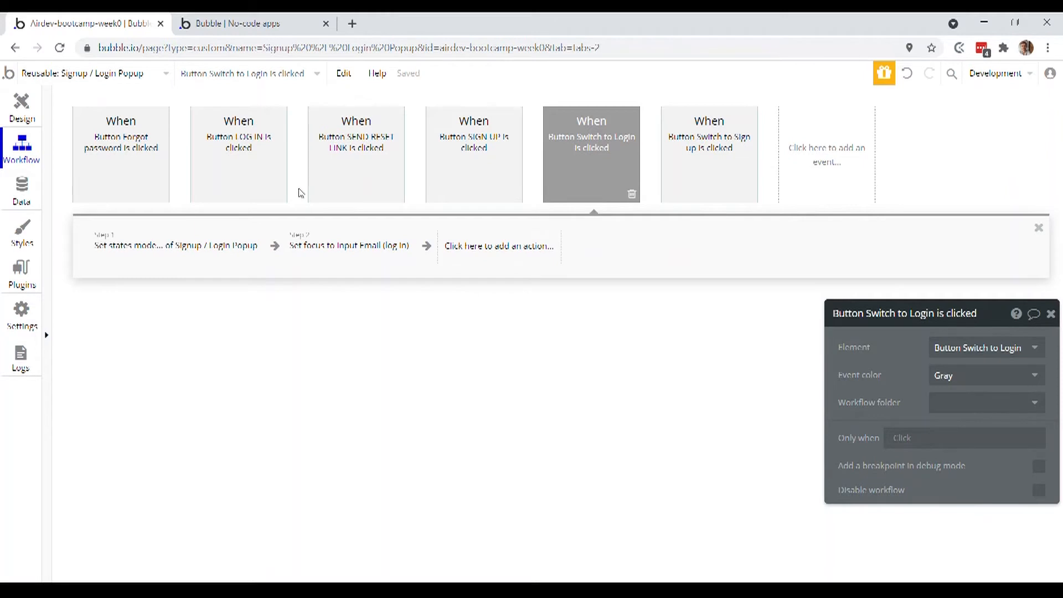
{"action": "mouse_move", "coordinate": [206, 129]}
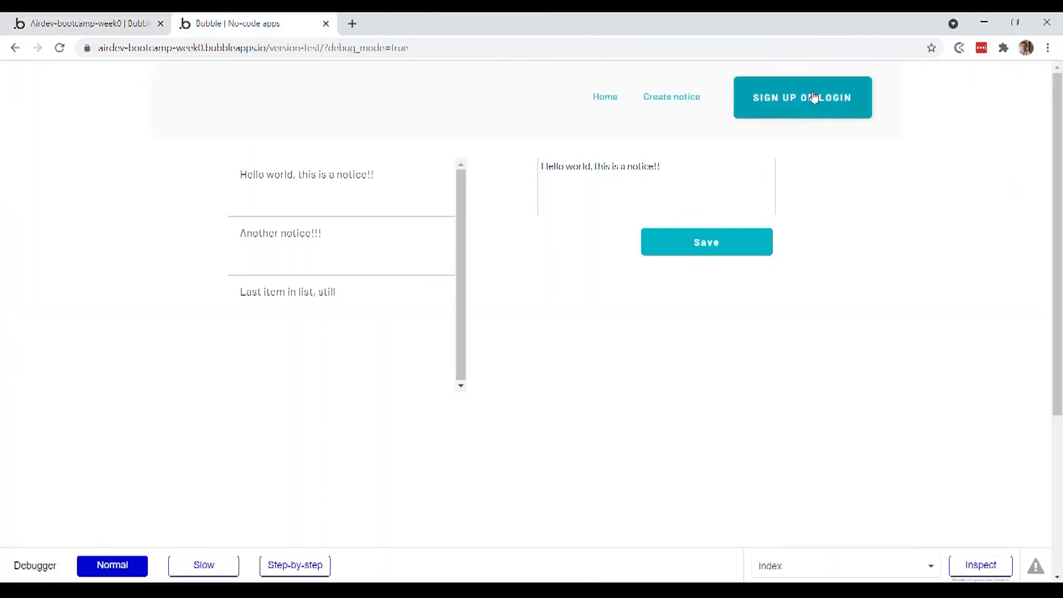
In the live app, open SIGN UP OR LOGIN and toggle between sign-up and login forms
{"action": "left_click", "coordinate": [802, 97]}
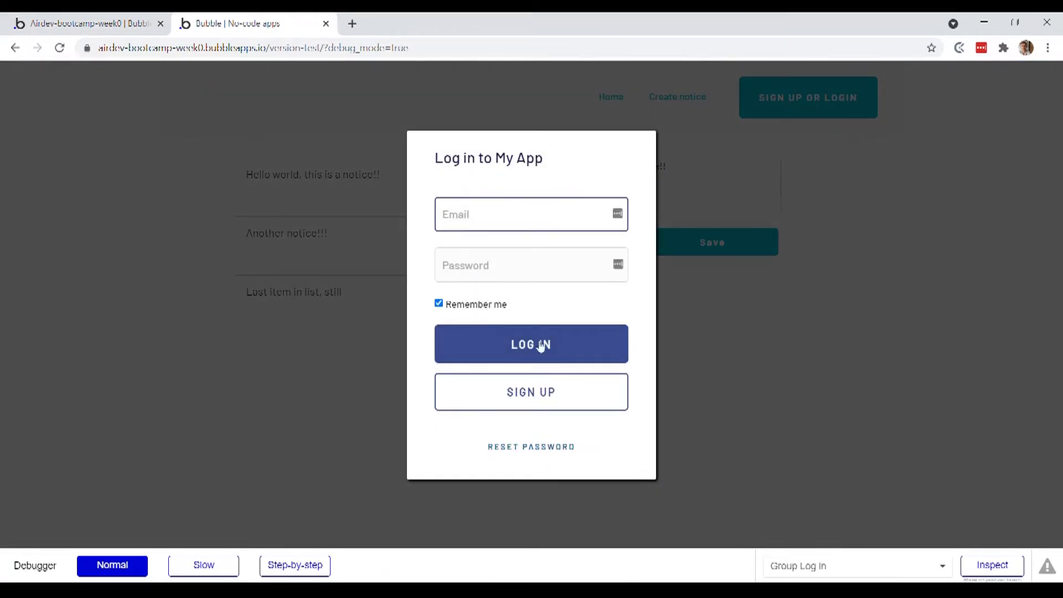
{"action": "left_click", "coordinate": [531, 392]}
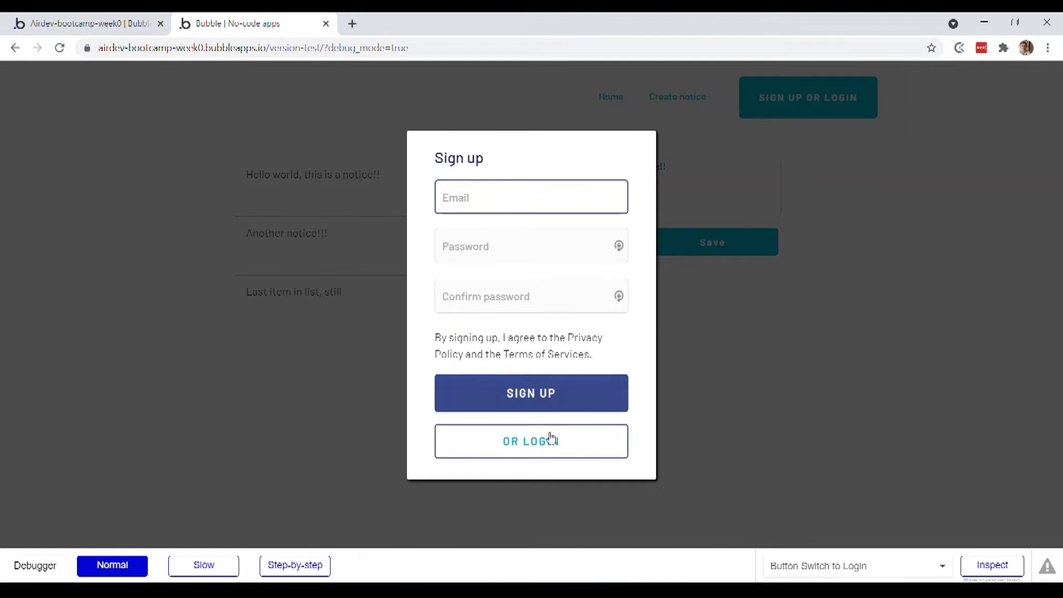
{"action": "left_click", "coordinate": [531, 441]}
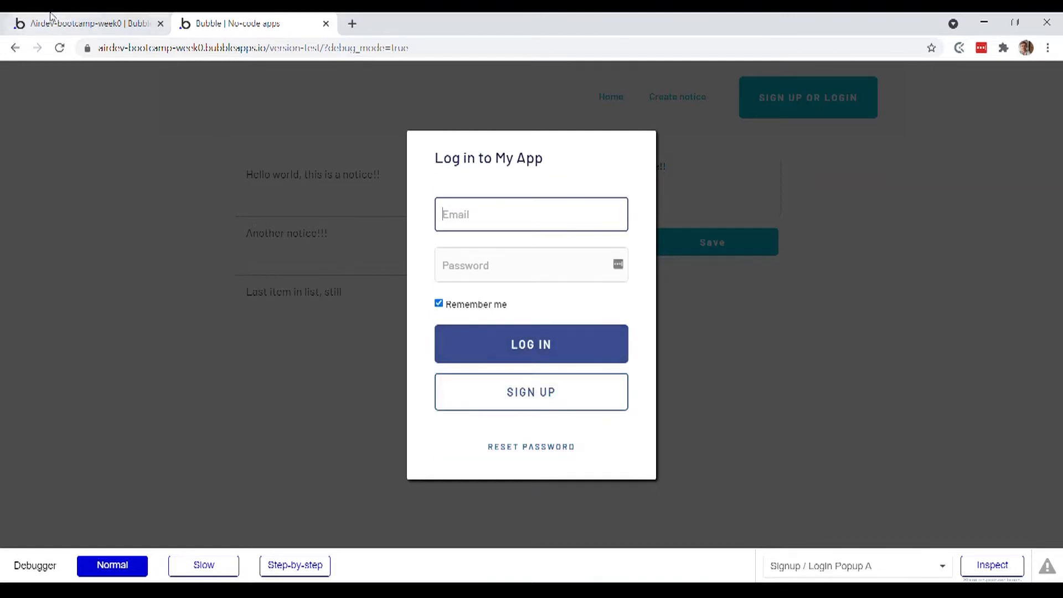
{"action": "mouse_move", "coordinate": [81, 22]}
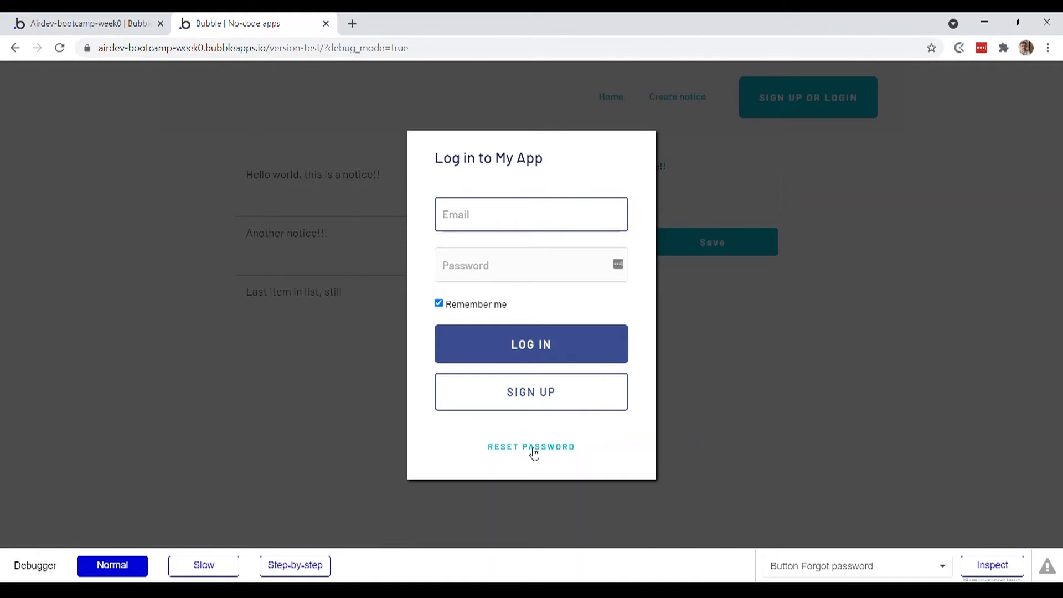
{"action": "left_click", "coordinate": [531, 392]}
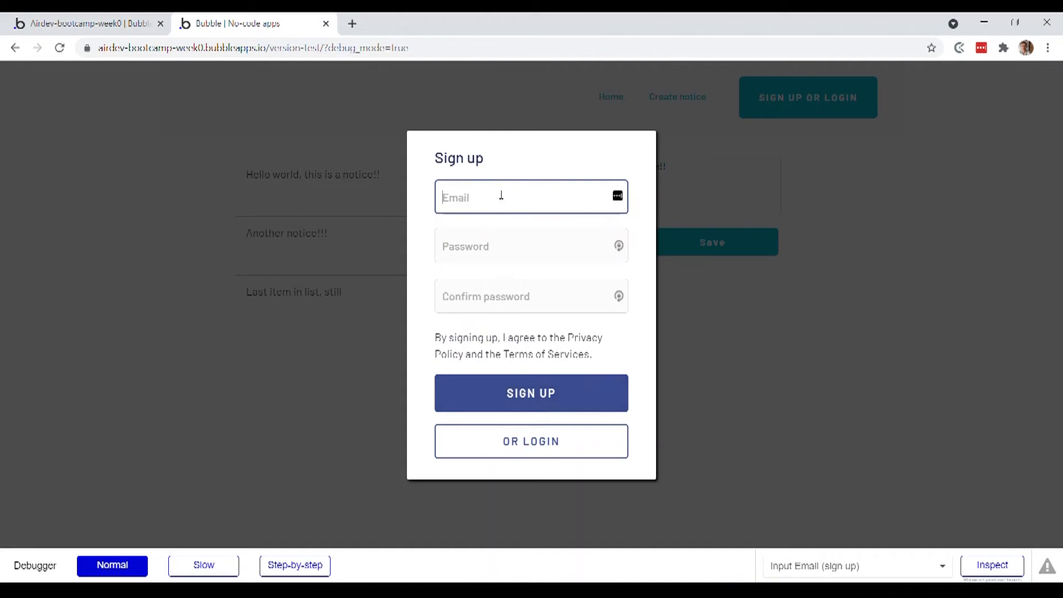
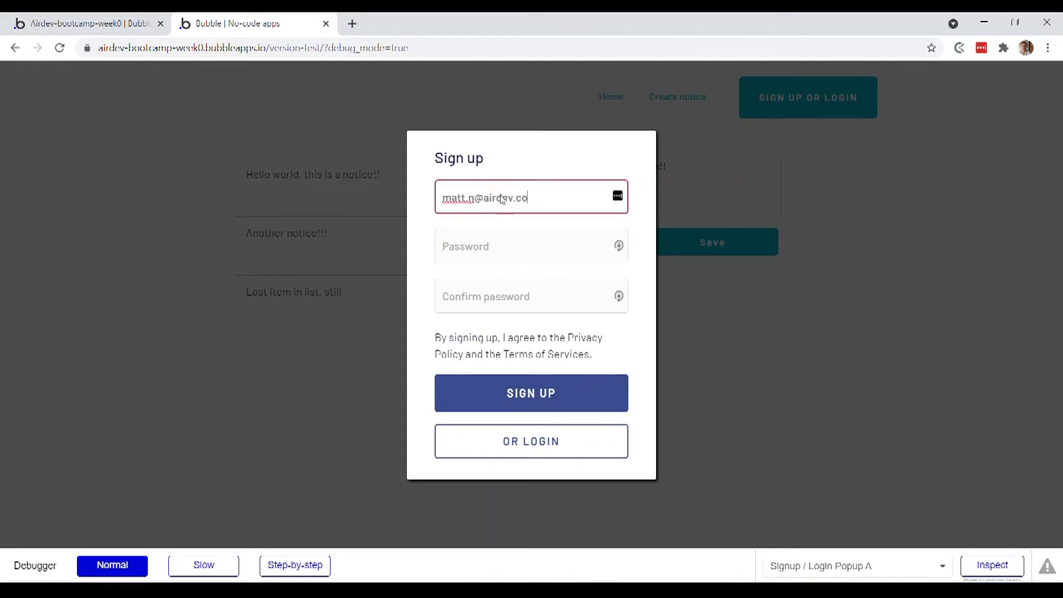
{"action": "left_click", "coordinate": [531, 394]}
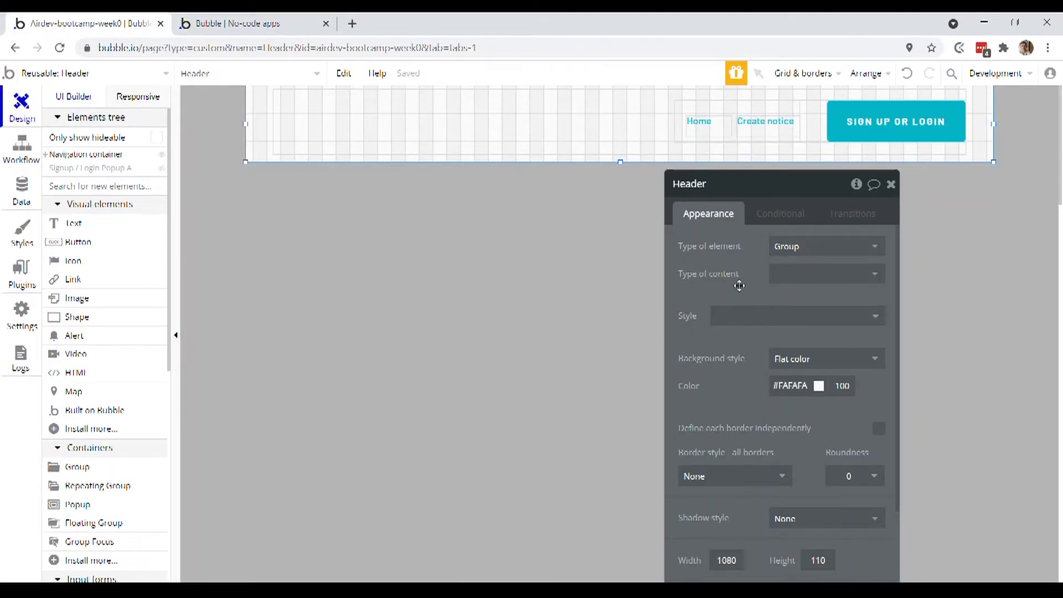
{"action": "mouse_move", "coordinate": [854, 133]}
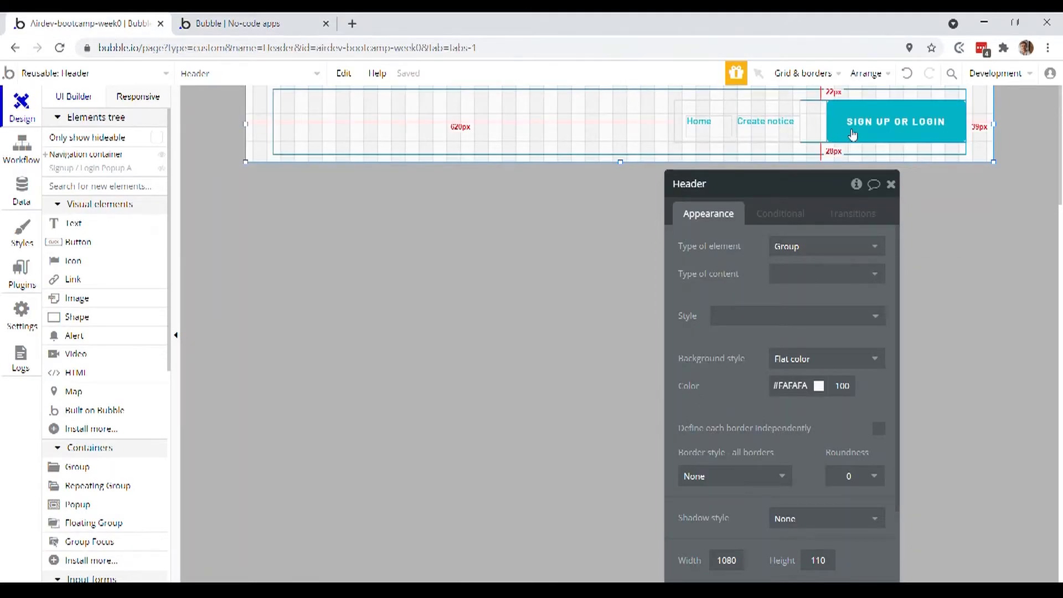
Review the Header's workflows: log out logged-in users, otherwise show the Signup / Login Popup
{"action": "left_click", "coordinate": [21, 145]}
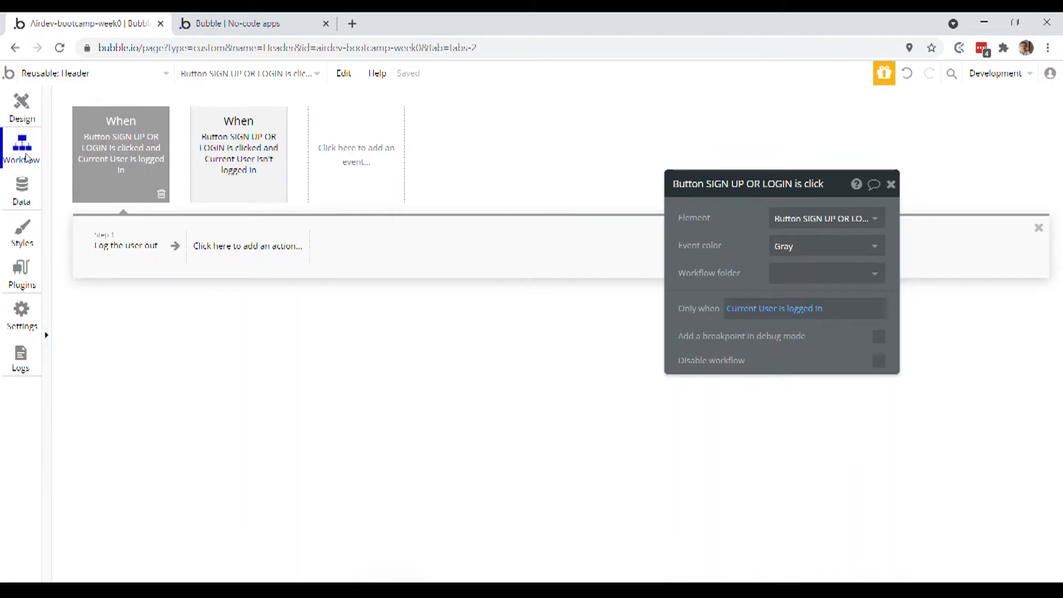
{"action": "left_click", "coordinate": [238, 153]}
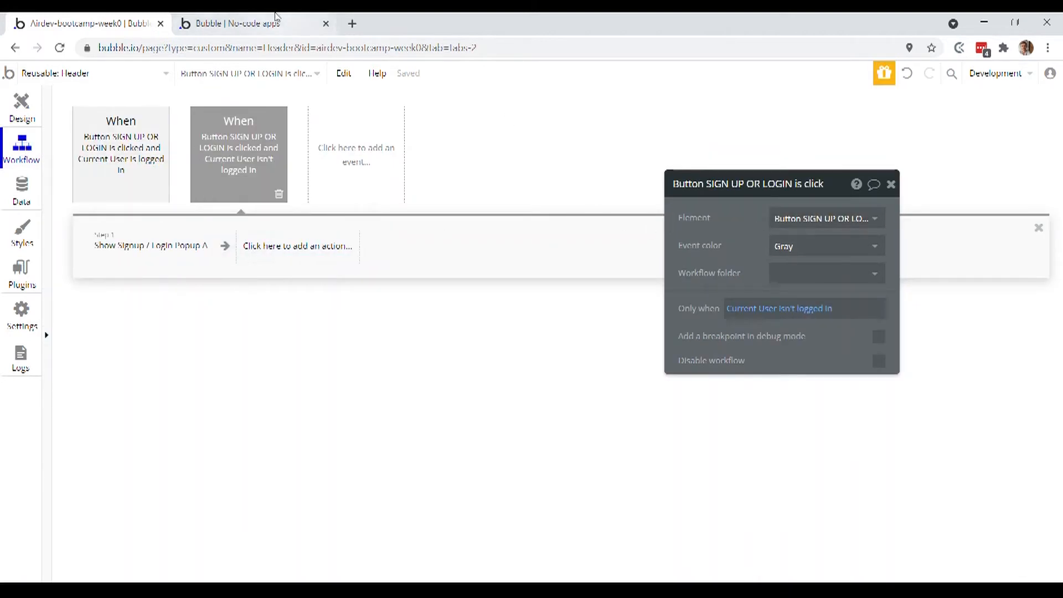
{"action": "mouse_move", "coordinate": [138, 191]}
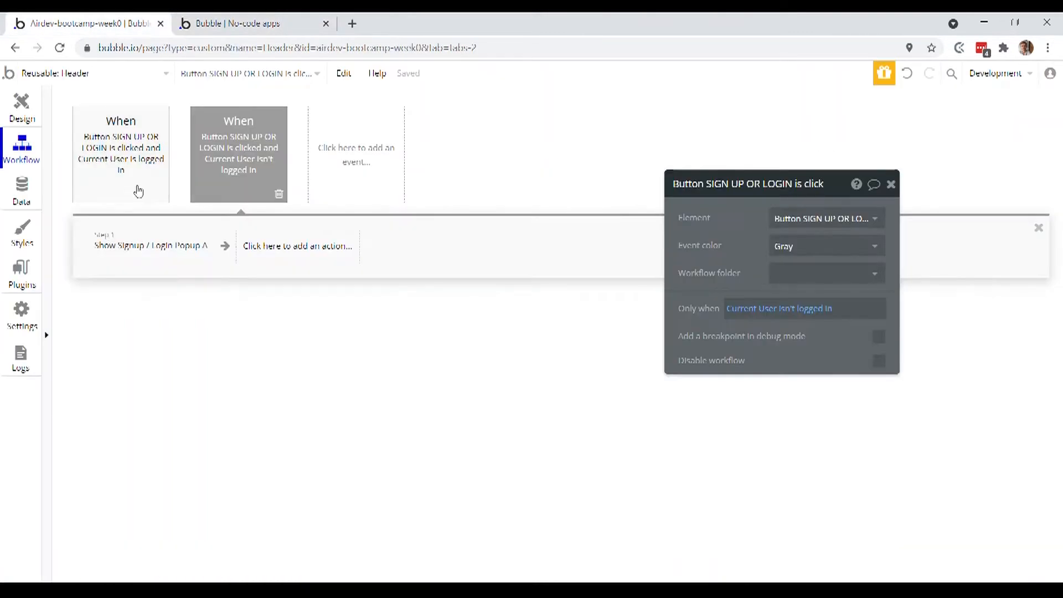
{"action": "left_click", "coordinate": [121, 153]}
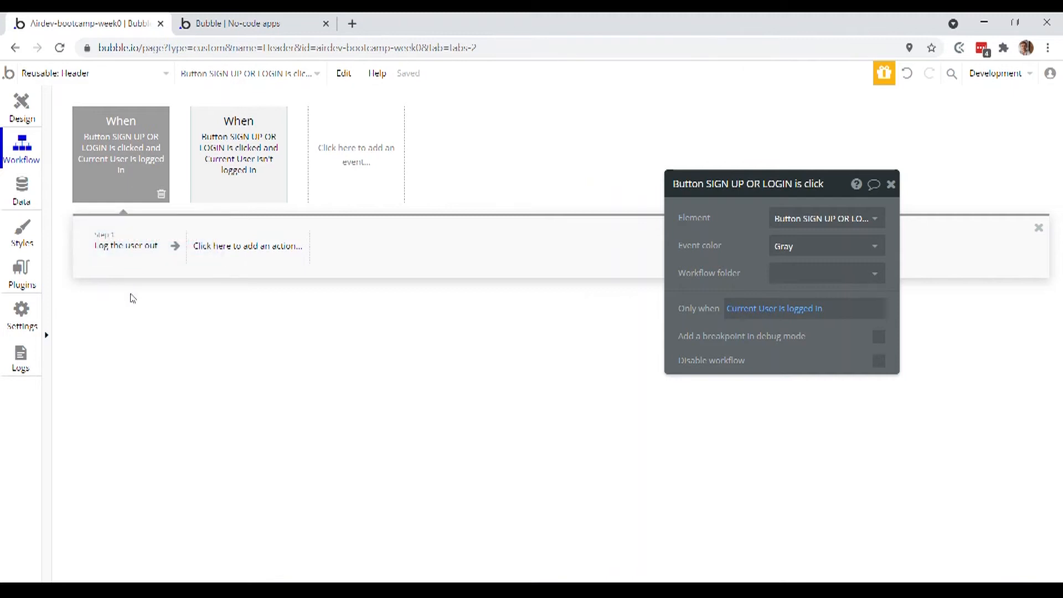
{"action": "mouse_move", "coordinate": [126, 242]}
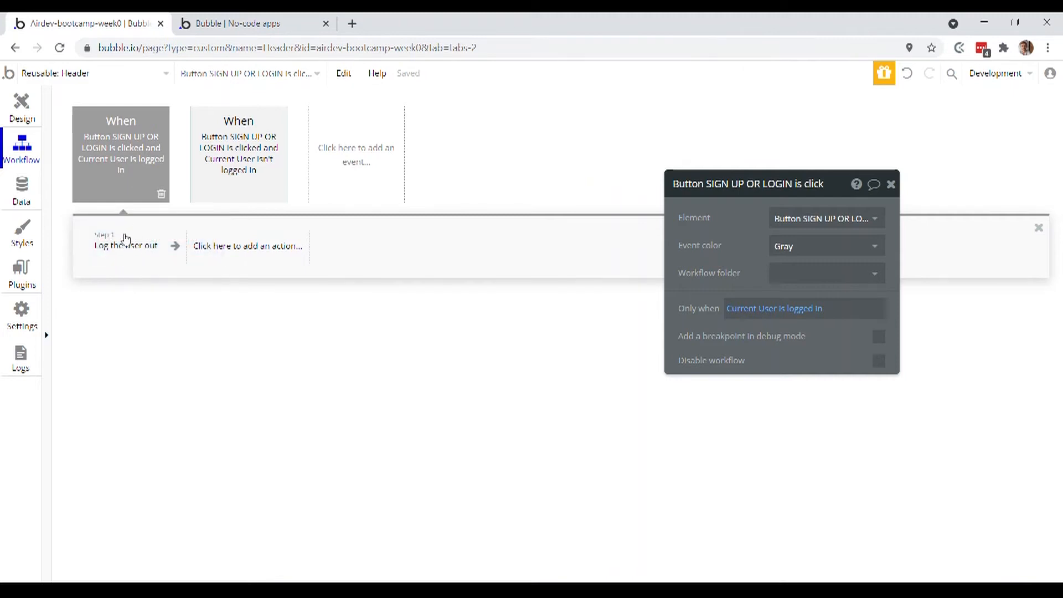
{"action": "left_click", "coordinate": [247, 245]}
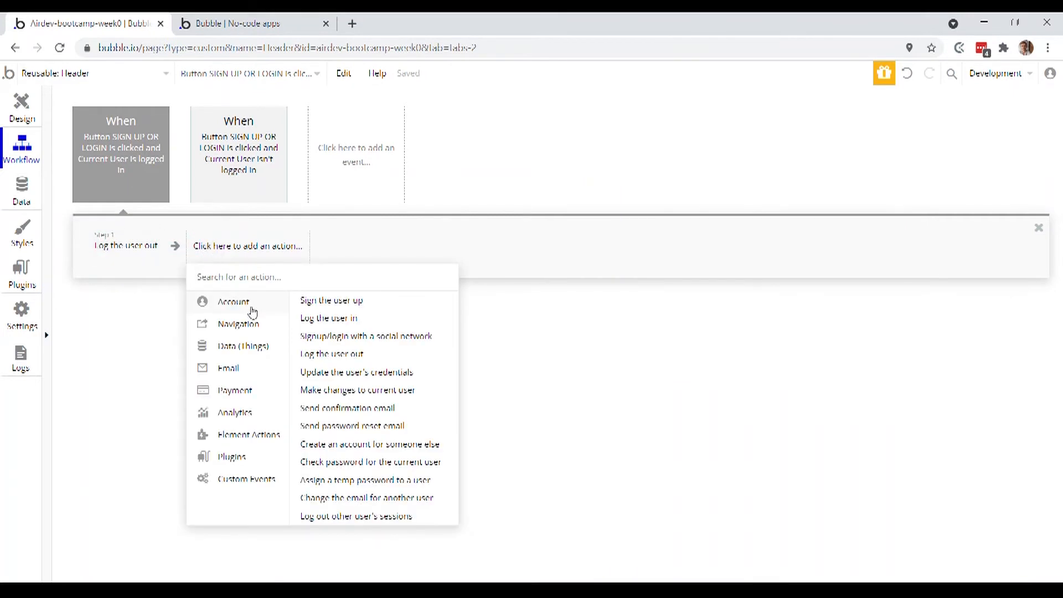
{"action": "mouse_move", "coordinate": [276, 308]}
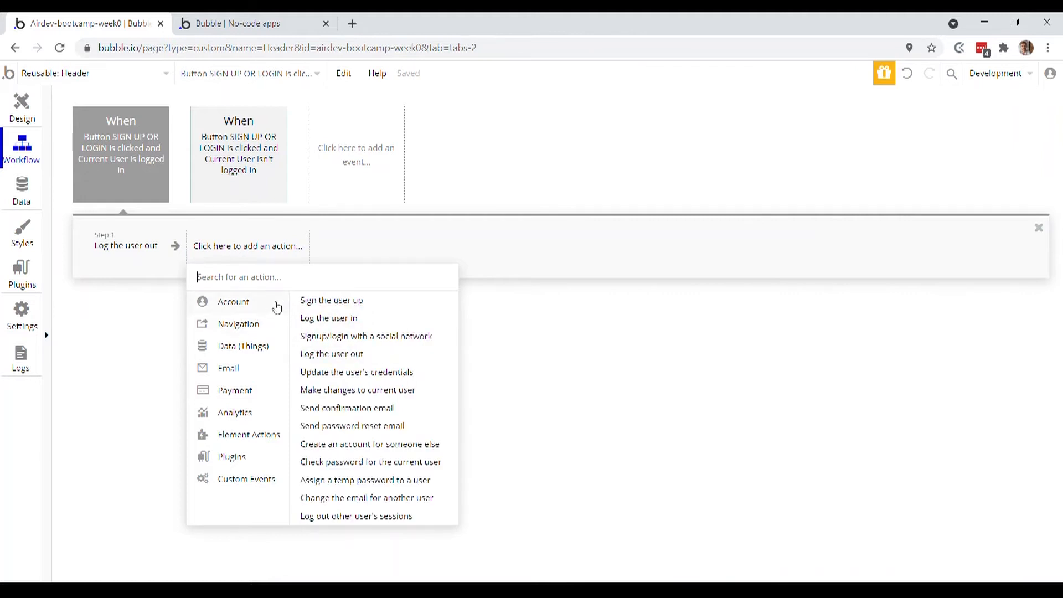
{"action": "mouse_move", "coordinate": [359, 344]}
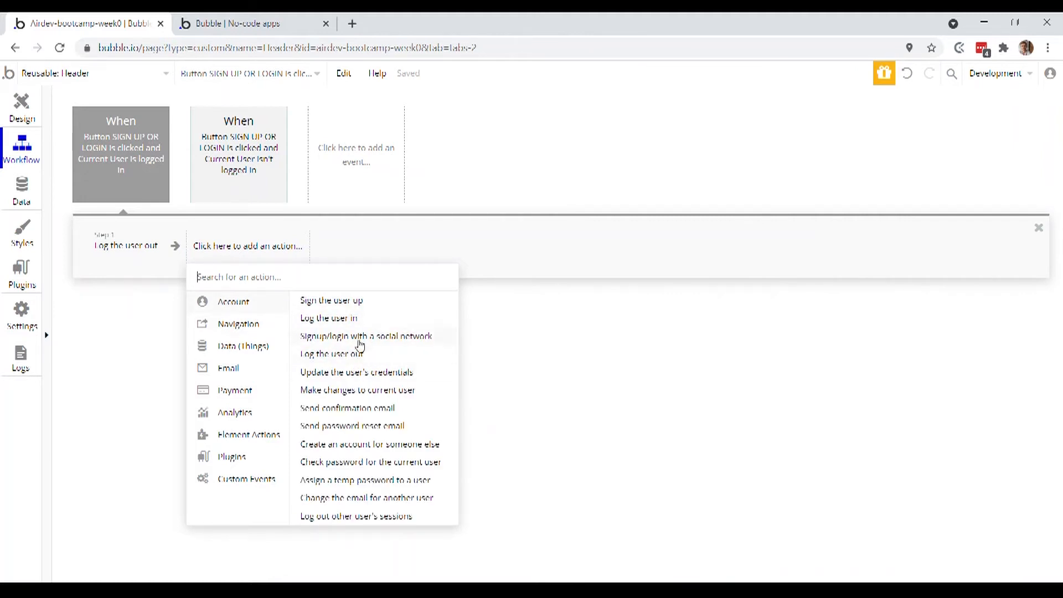
{"action": "left_click", "coordinate": [21, 105]}
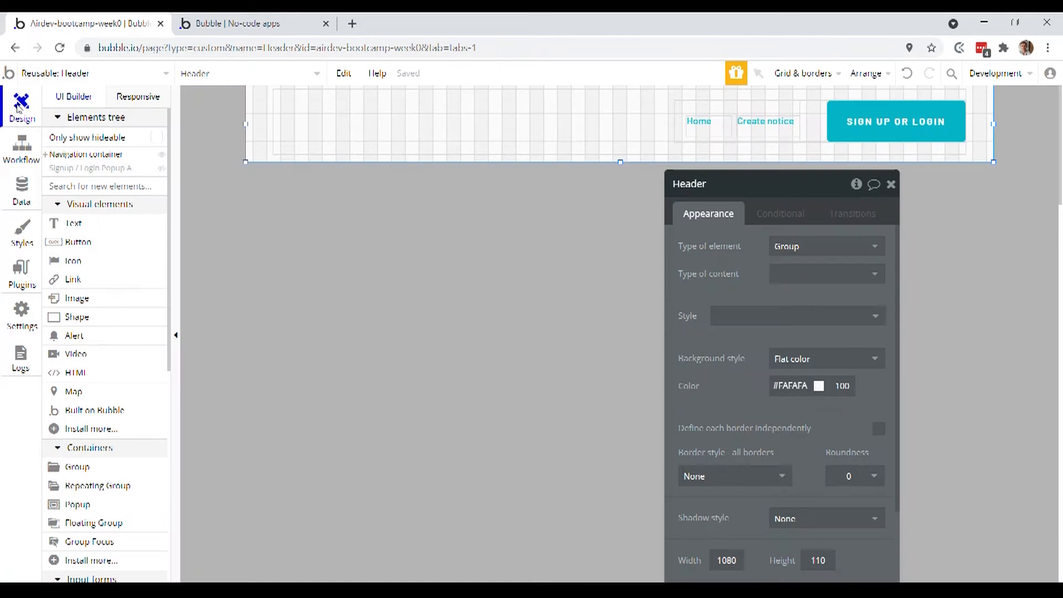
List App data > All Users, showing one registered user, then view the test app
{"action": "left_click", "coordinate": [21, 188]}
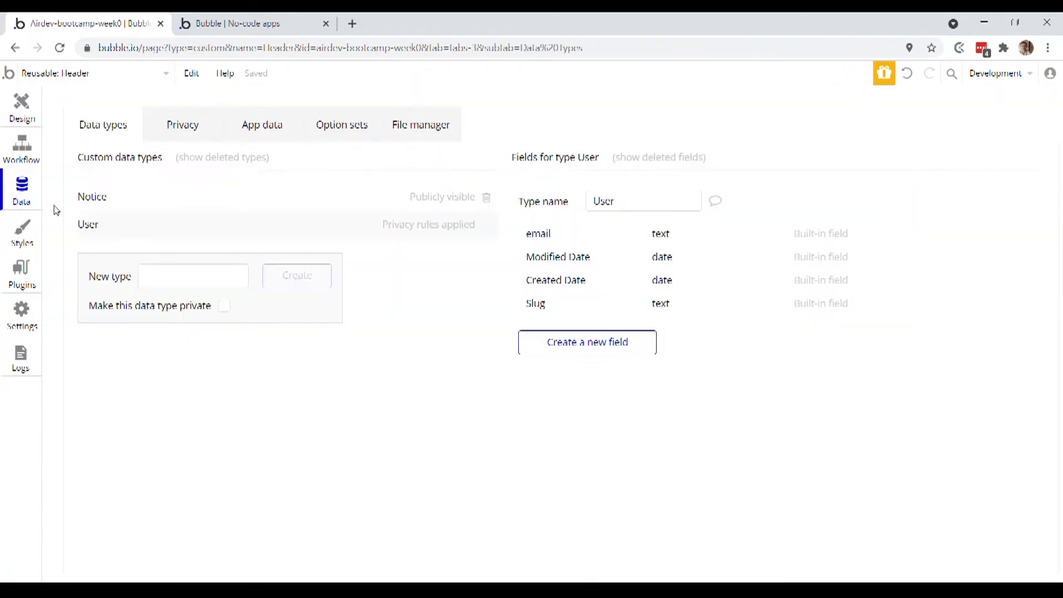
{"action": "left_click", "coordinate": [262, 125]}
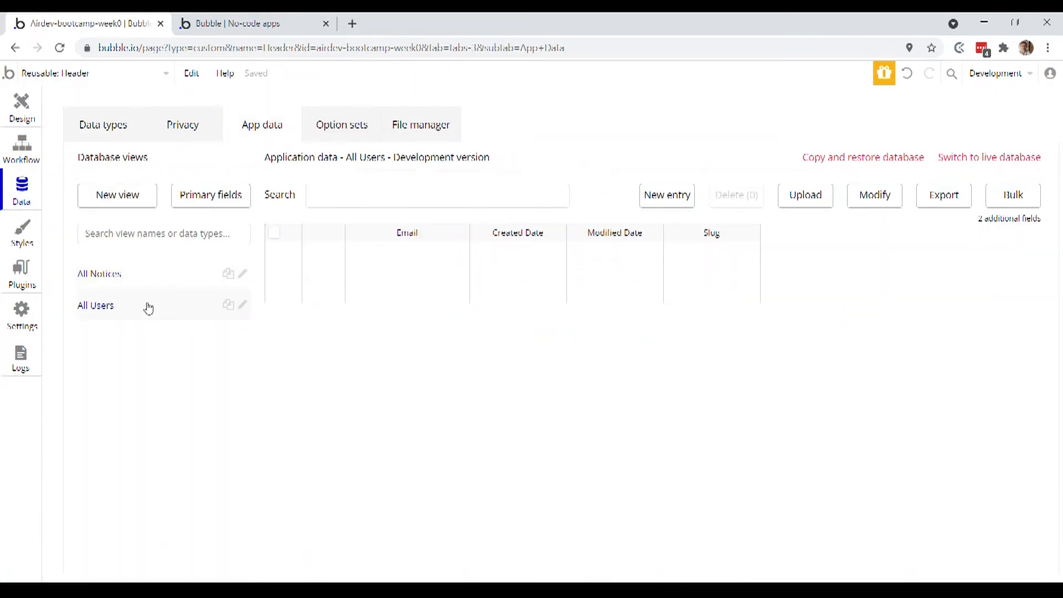
{"action": "left_click", "coordinate": [96, 305]}
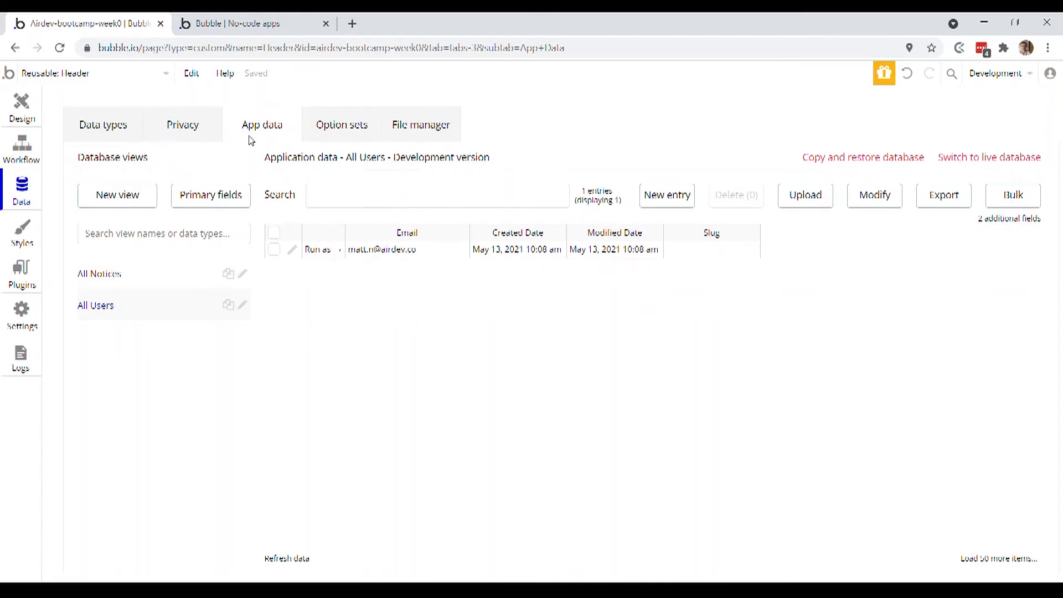
{"action": "left_click", "coordinate": [254, 24]}
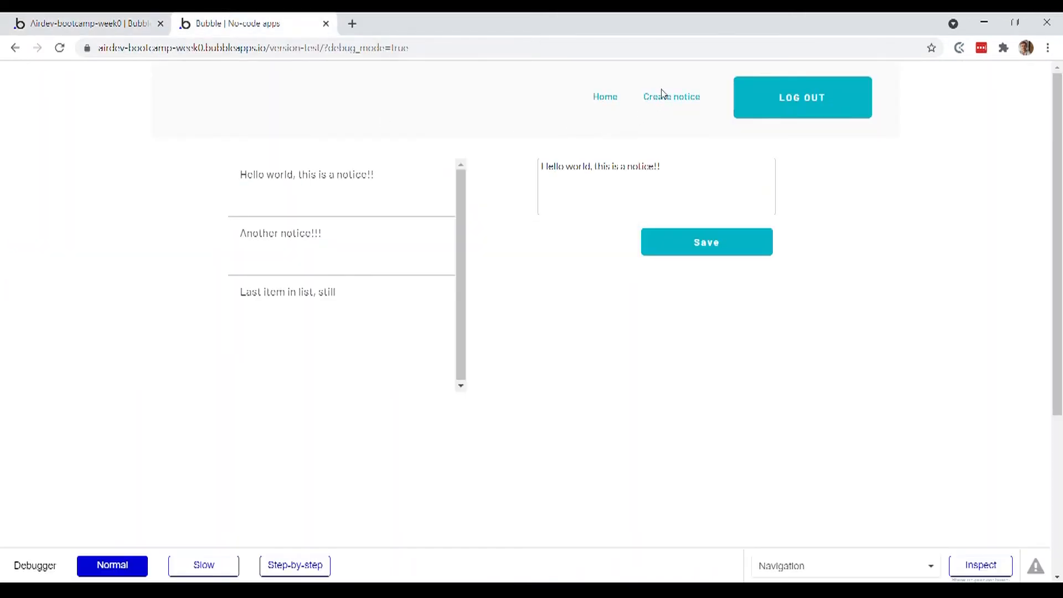
On the test app's Create notice page, write 'My new notice', then return to the editor
{"action": "left_click", "coordinate": [671, 96]}
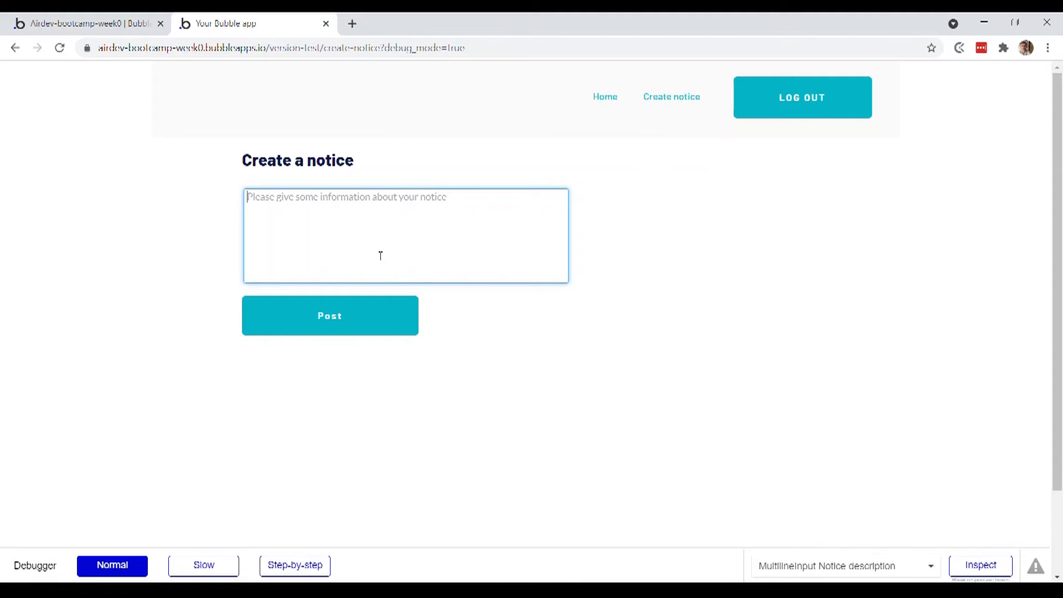
{"action": "type", "text": "My no"}
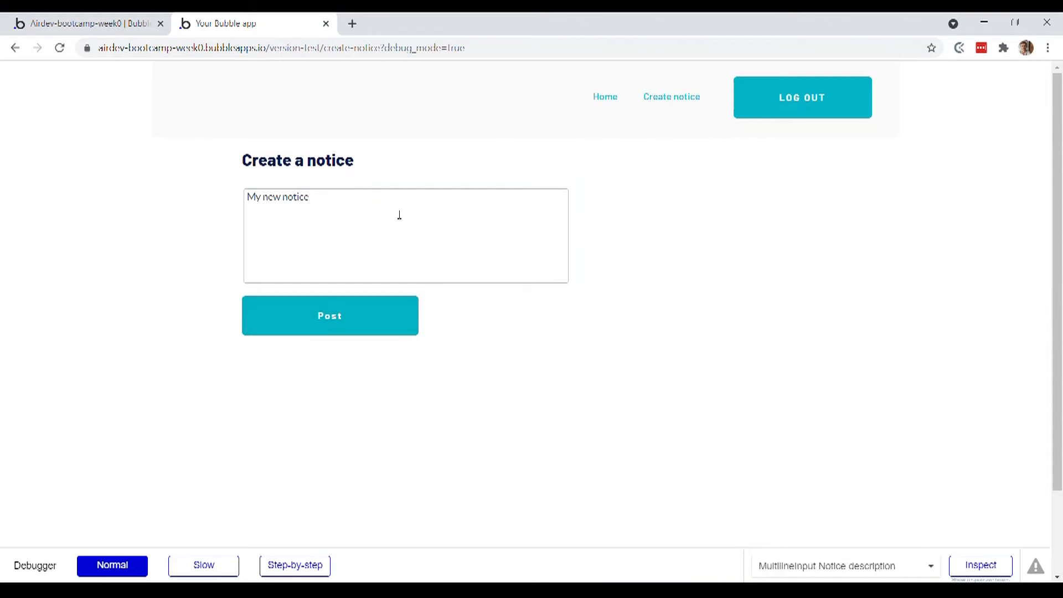
{"action": "left_click", "coordinate": [88, 24]}
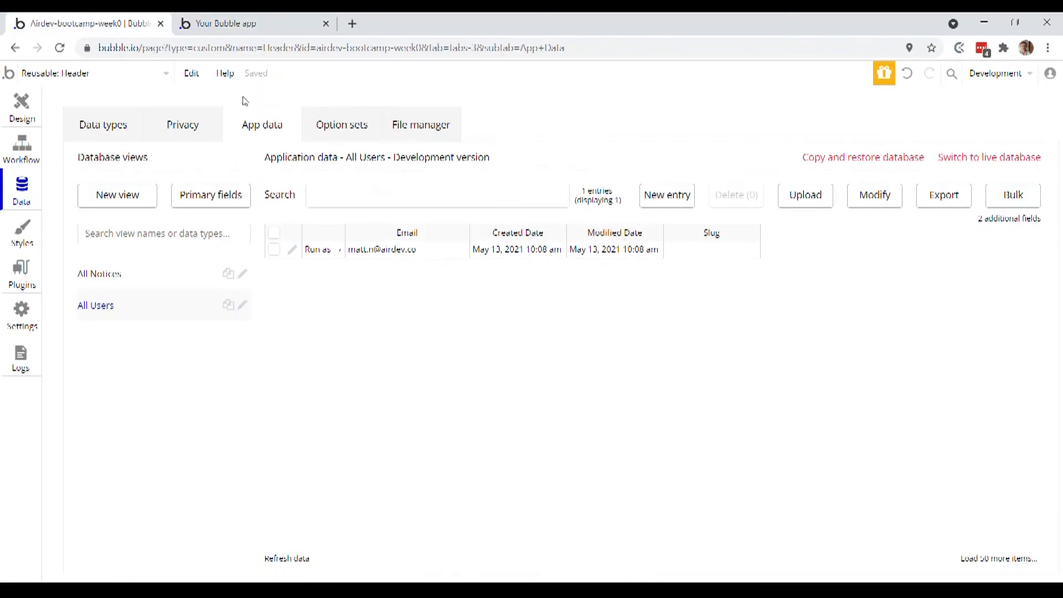
List All Notices and compare Created By across all four notices, including 'My new notice'
{"action": "left_click", "coordinate": [99, 273]}
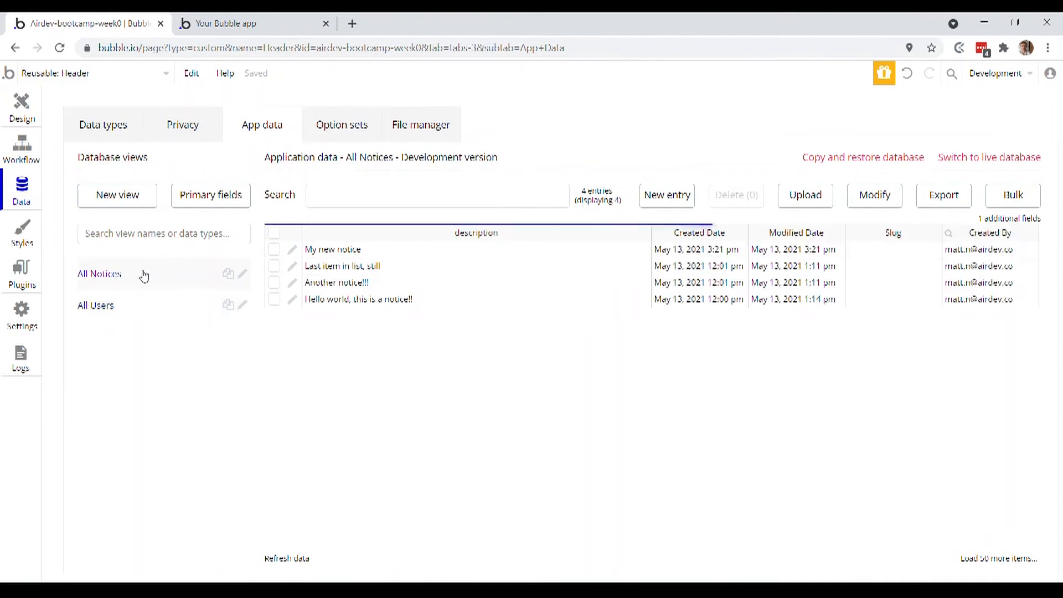
{"action": "mouse_move", "coordinate": [278, 260]}
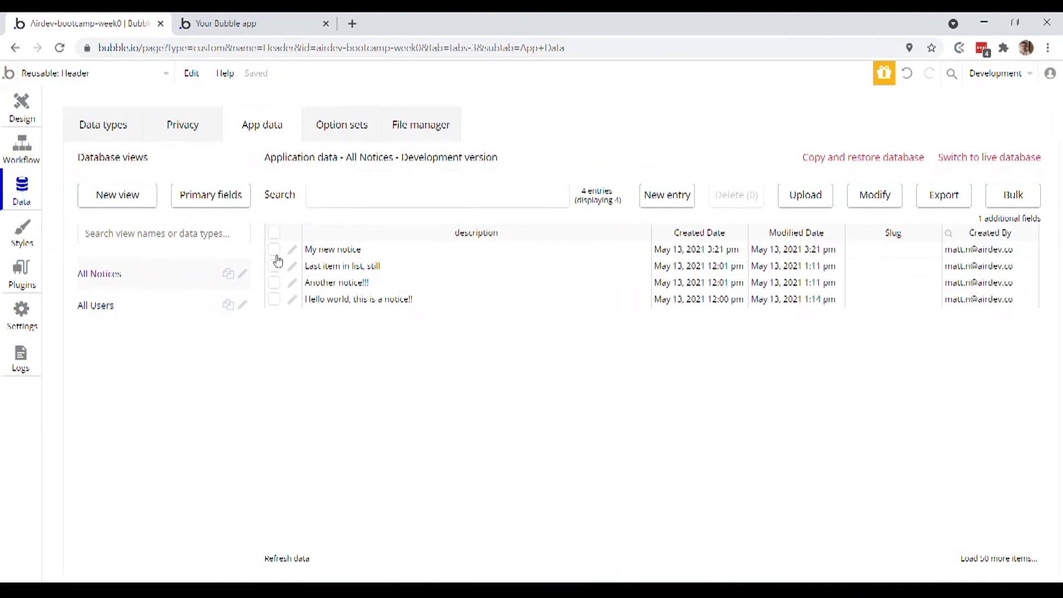
{"action": "mouse_move", "coordinate": [299, 252]}
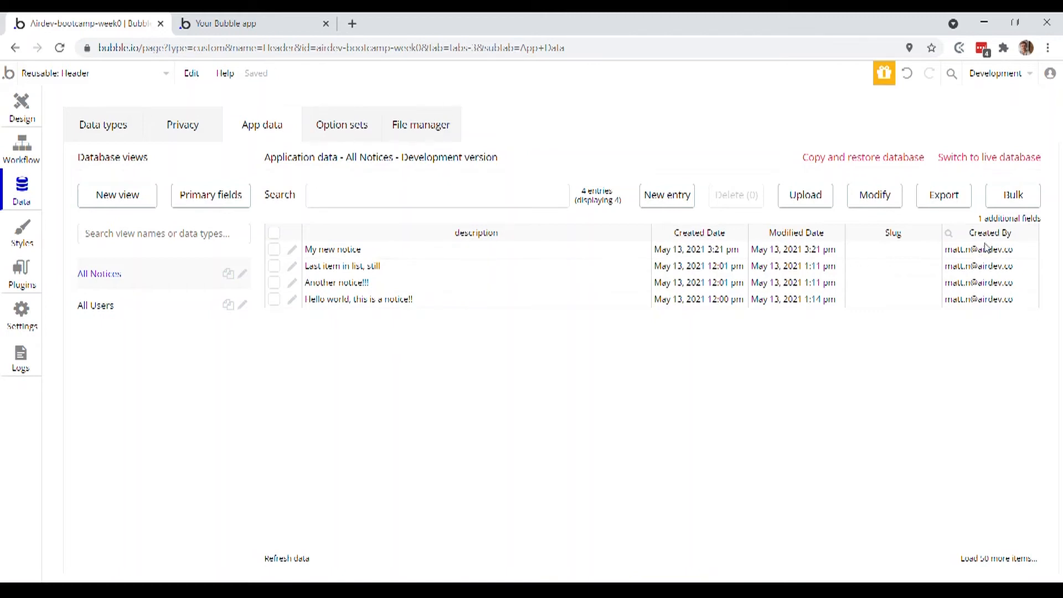
{"action": "left_click", "coordinate": [990, 250]}
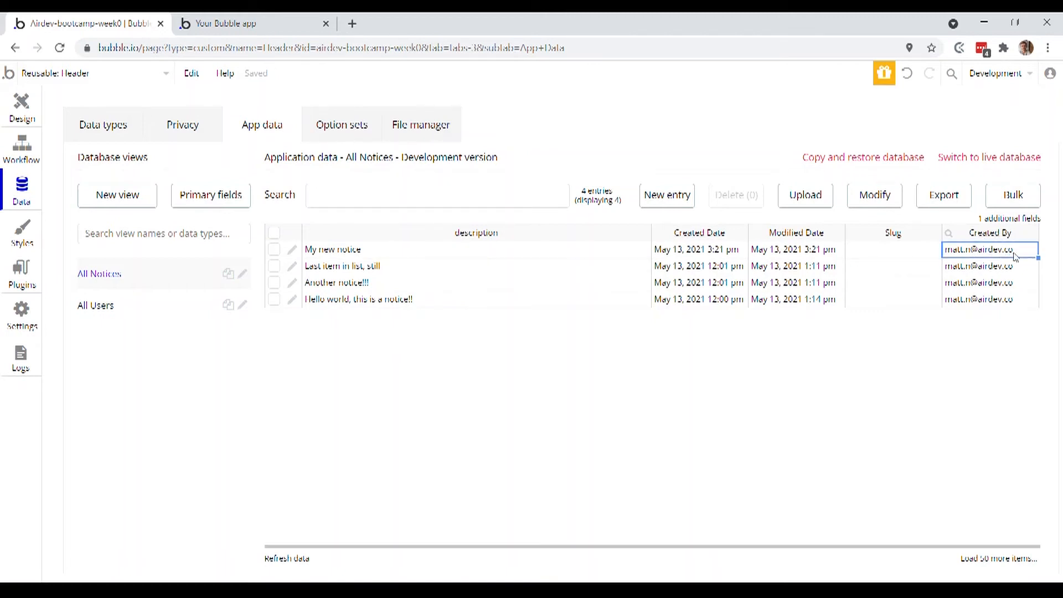
{"action": "mouse_move", "coordinate": [971, 266]}
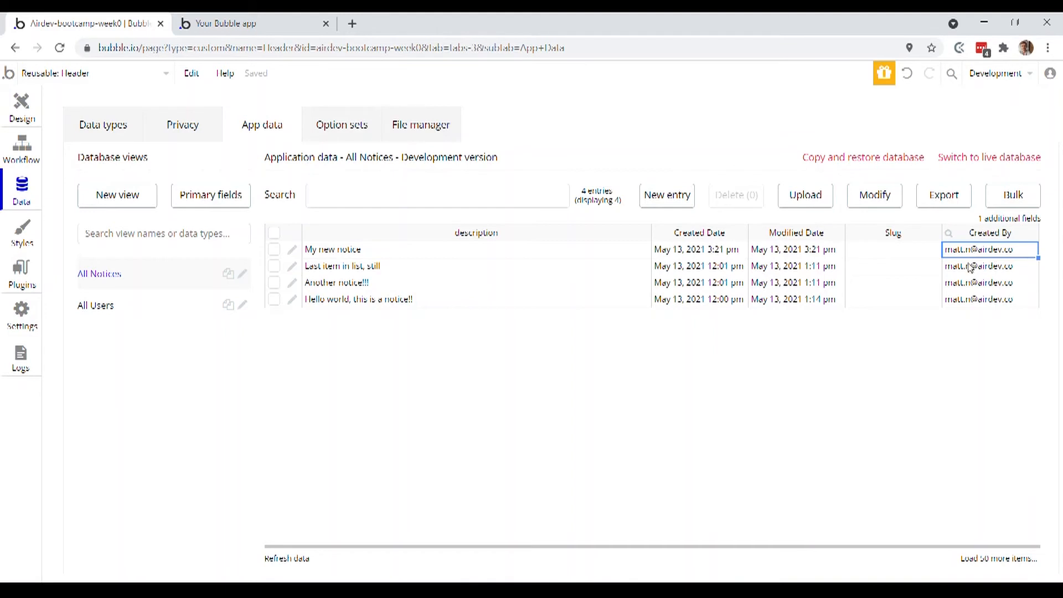
{"action": "left_click", "coordinate": [988, 265]}
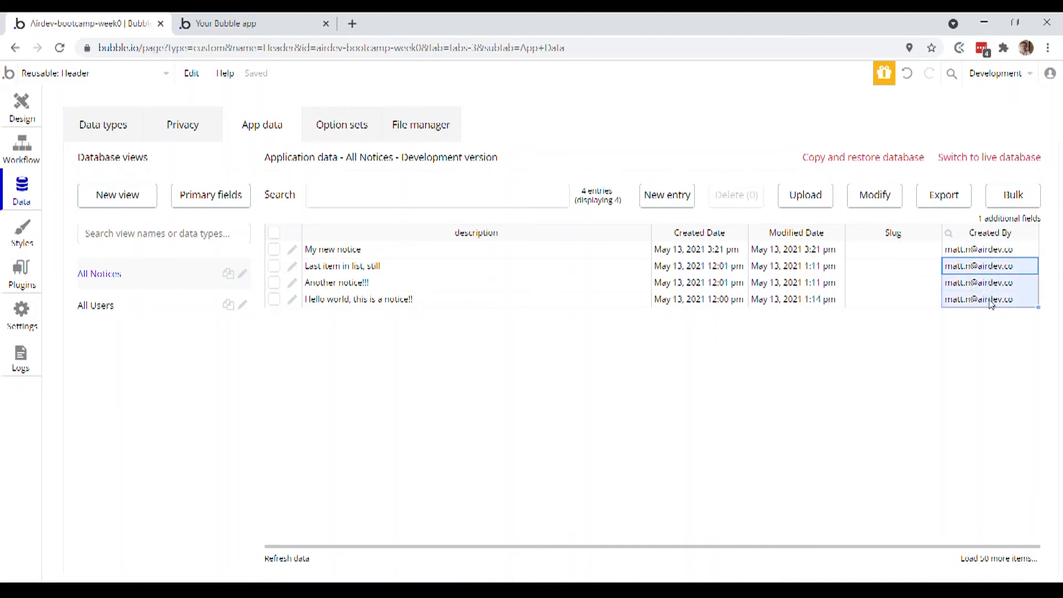
{"action": "mouse_move", "coordinate": [976, 313]}
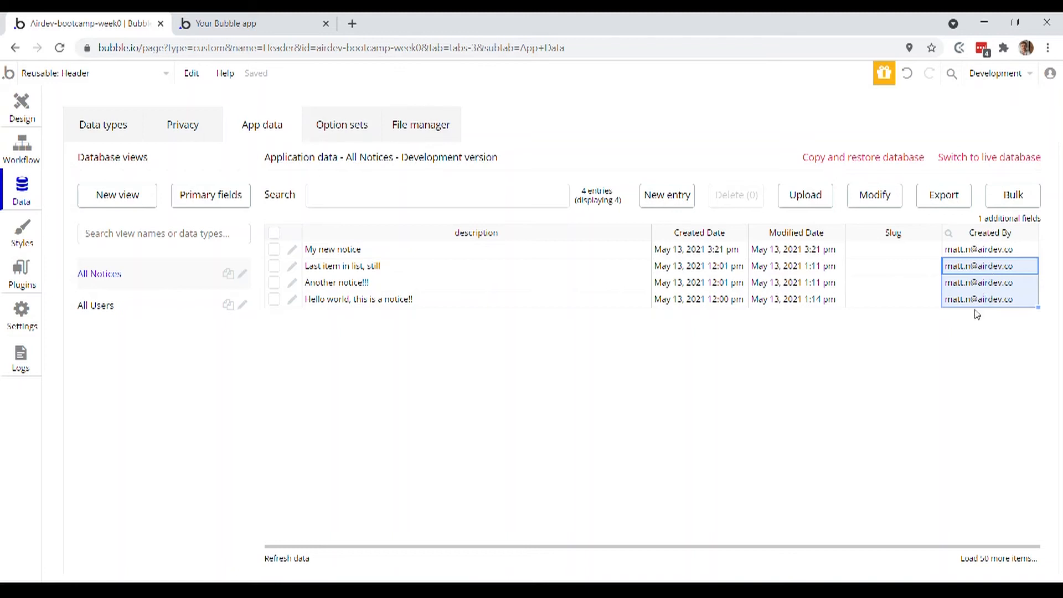
{"action": "mouse_move", "coordinate": [981, 288]}
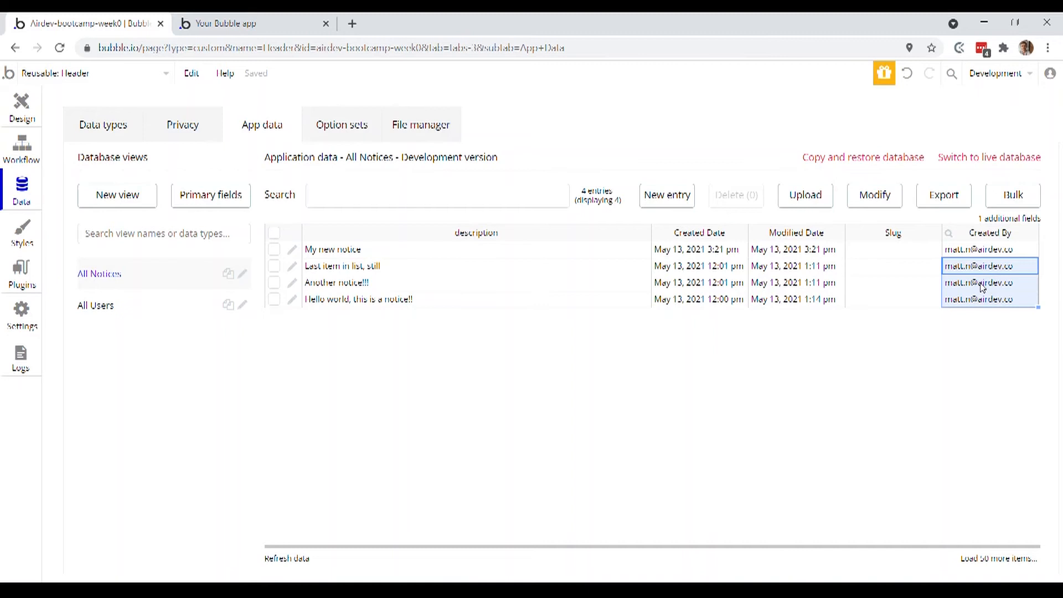
{"action": "mouse_move", "coordinate": [919, 300]}
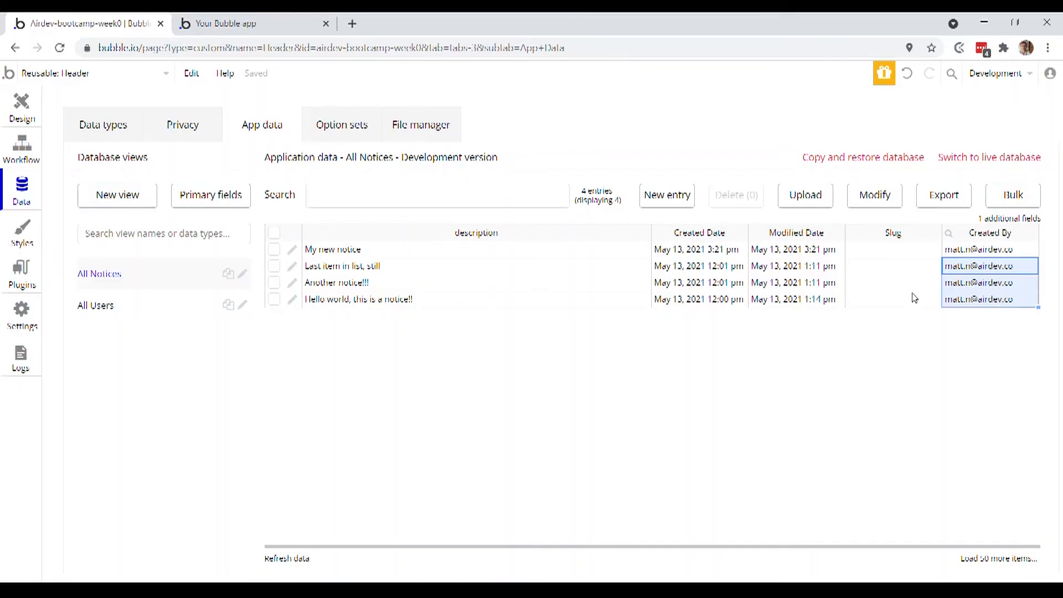
{"action": "mouse_move", "coordinate": [955, 303]}
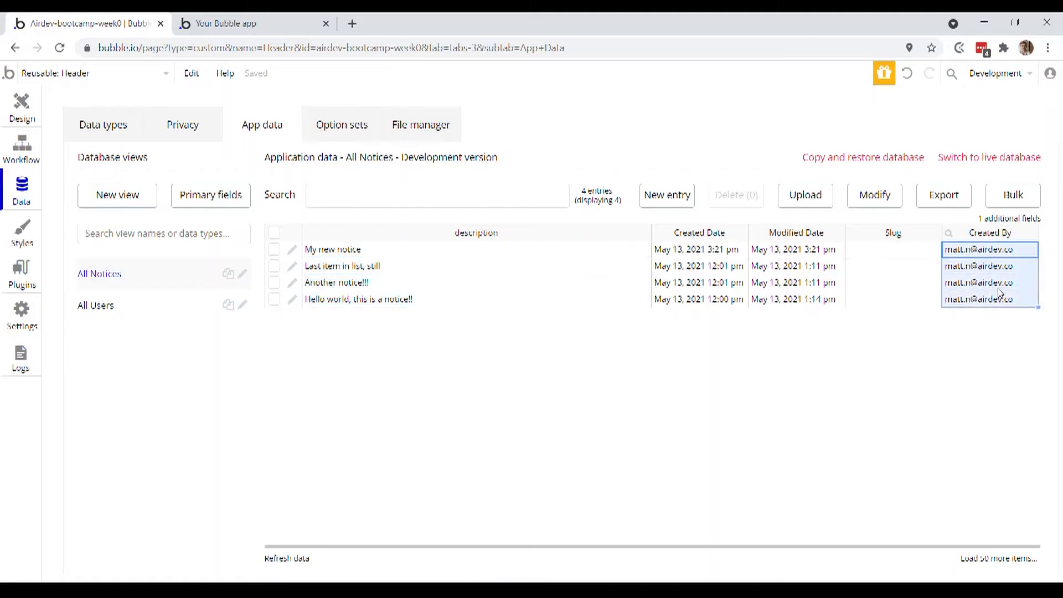
{"action": "mouse_move", "coordinate": [987, 303]}
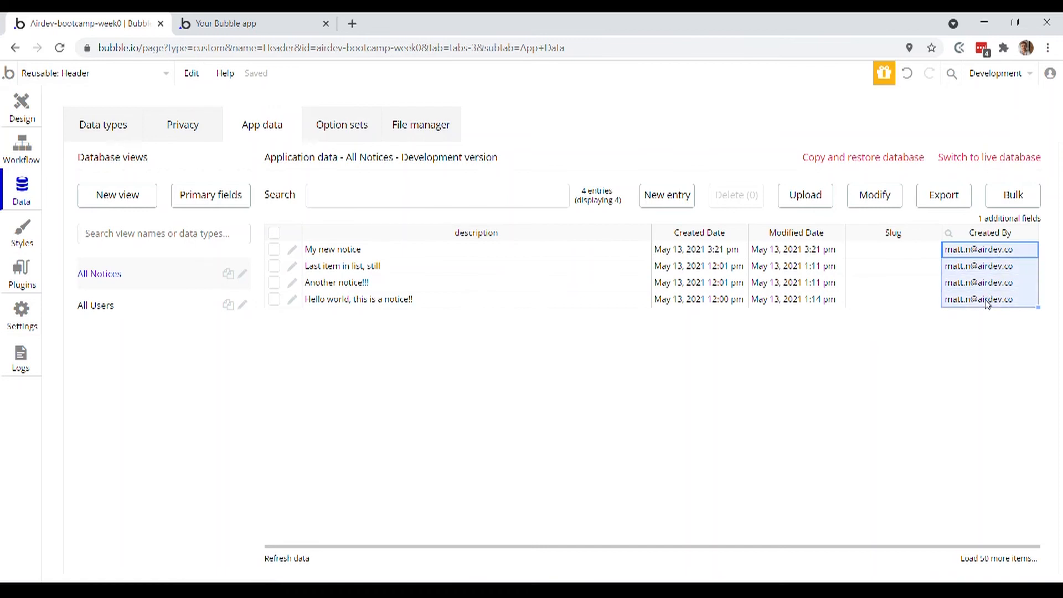